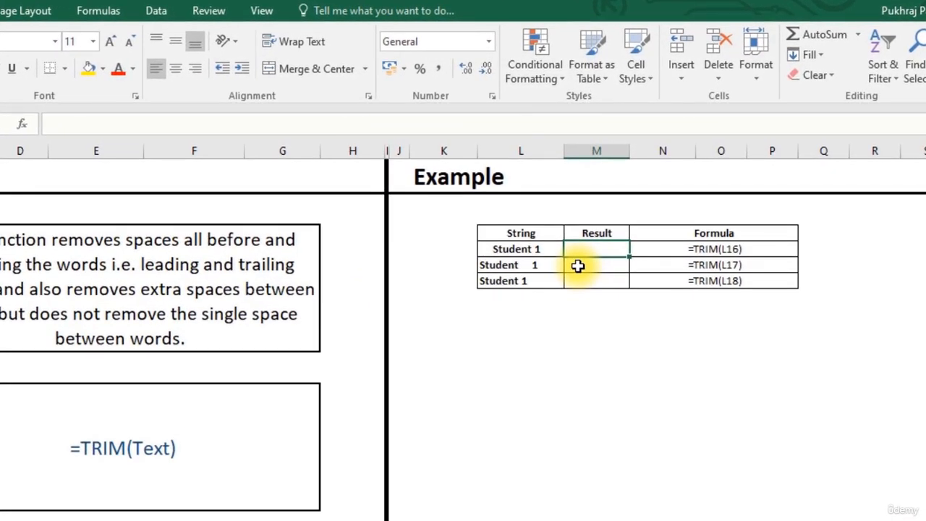
# Inspect the three strings for their leading, inner and trailing spaces.
pyautogui.click(519, 248)
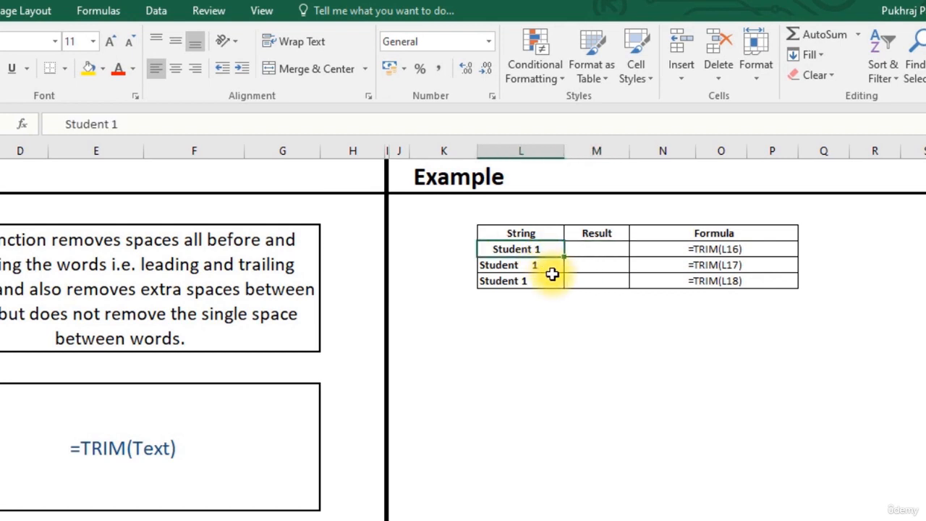
pyautogui.moveTo(396, 228)
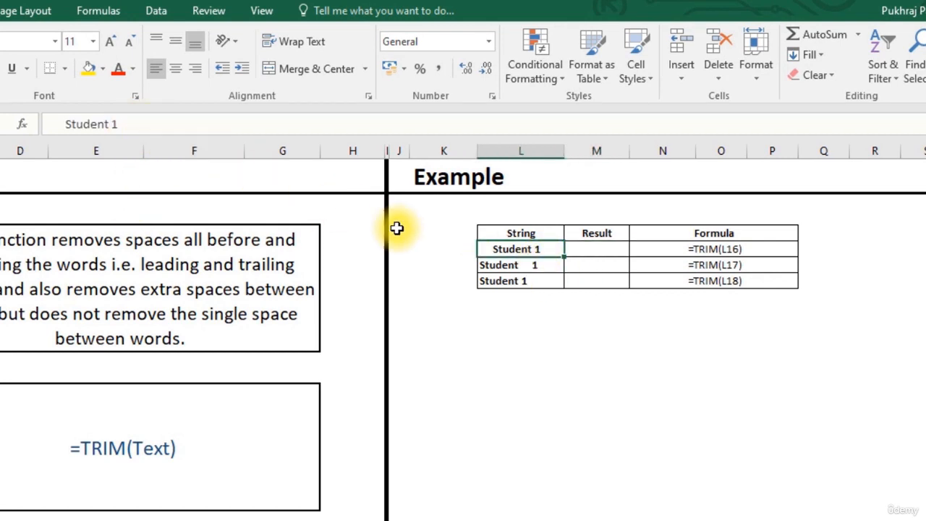
pyautogui.click(90, 124)
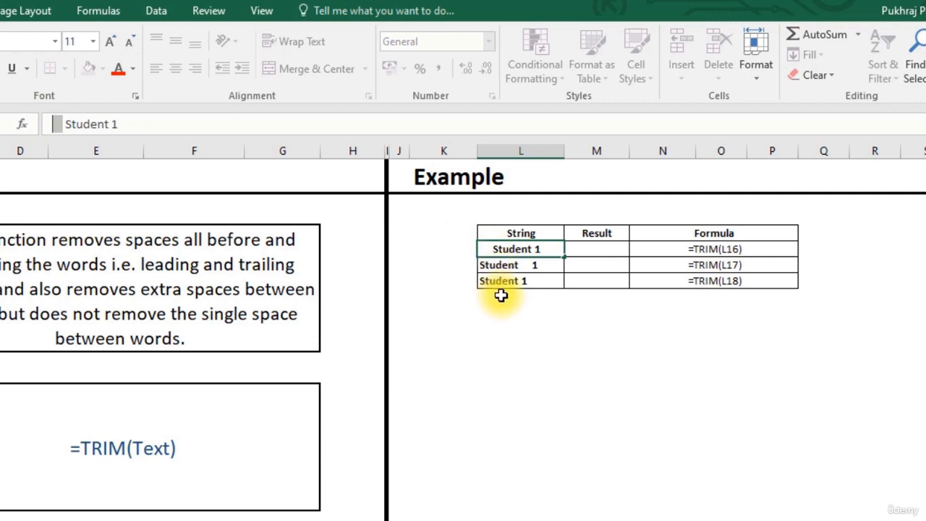
pyautogui.click(519, 265)
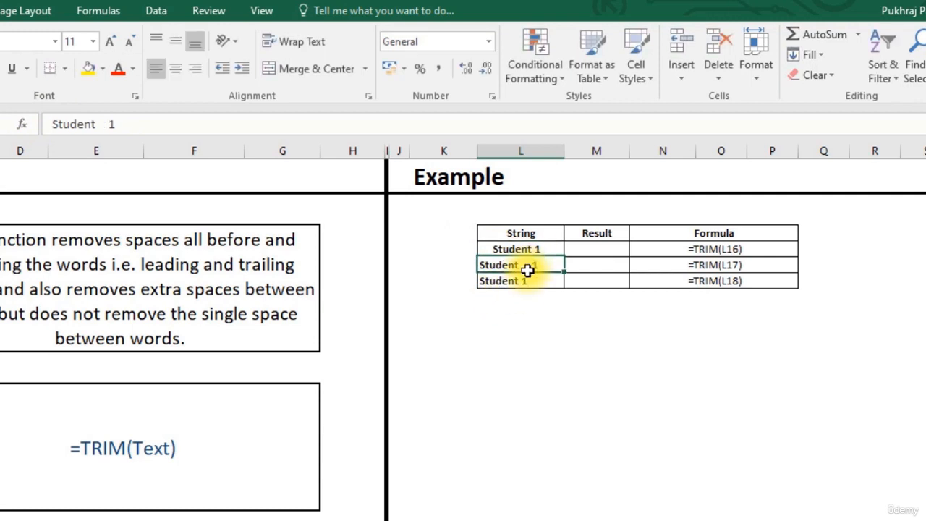
pyautogui.click(513, 280)
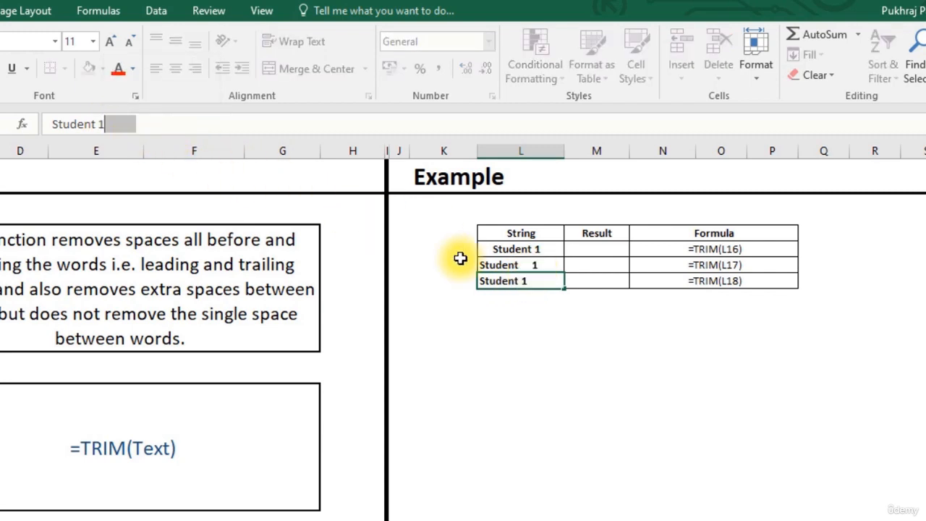
pyautogui.moveTo(334, 310)
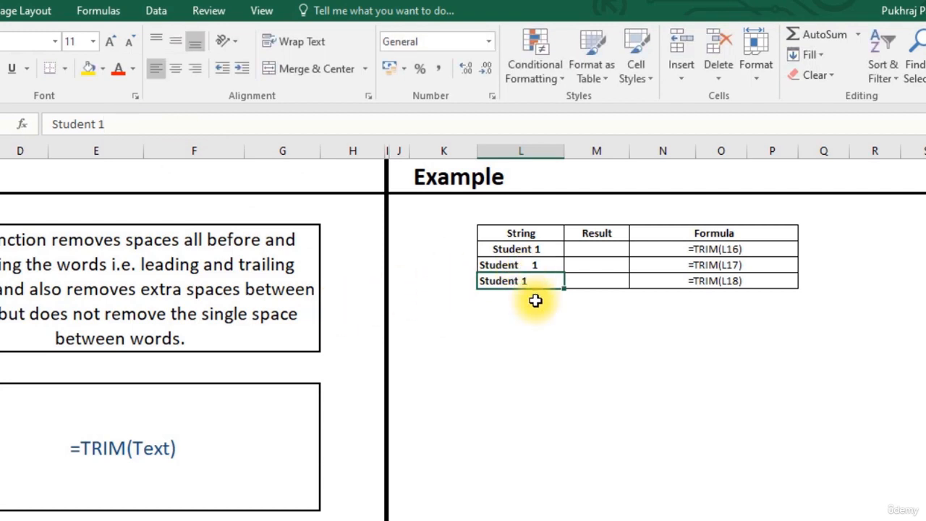
pyautogui.moveTo(604, 256)
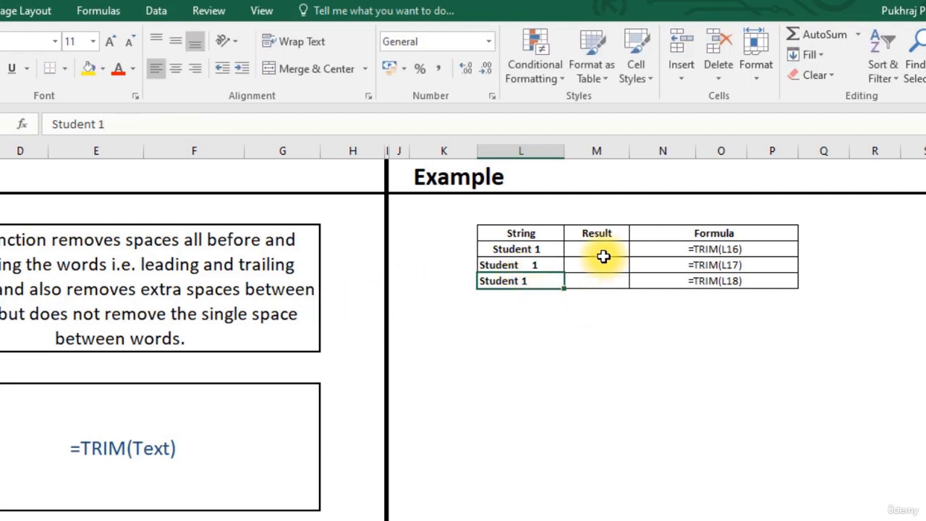
pyautogui.click(596, 249)
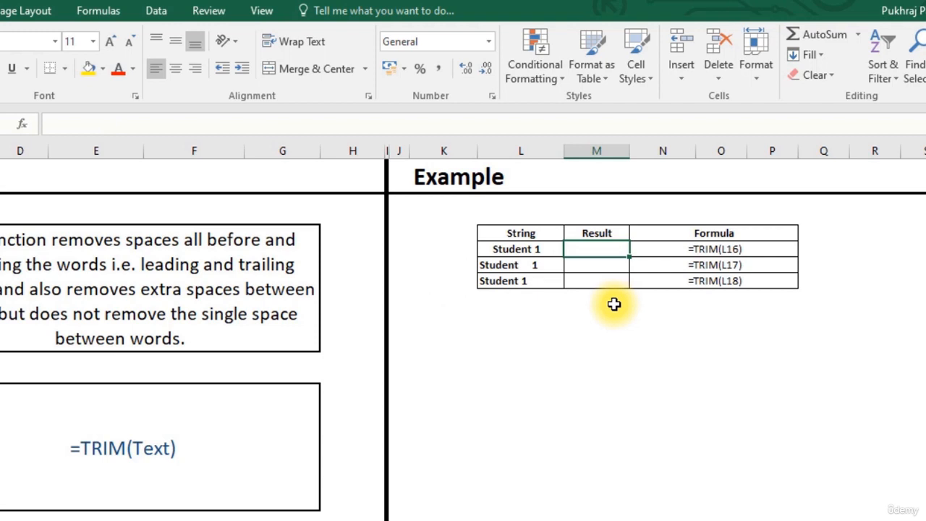
pyautogui.click(519, 249)
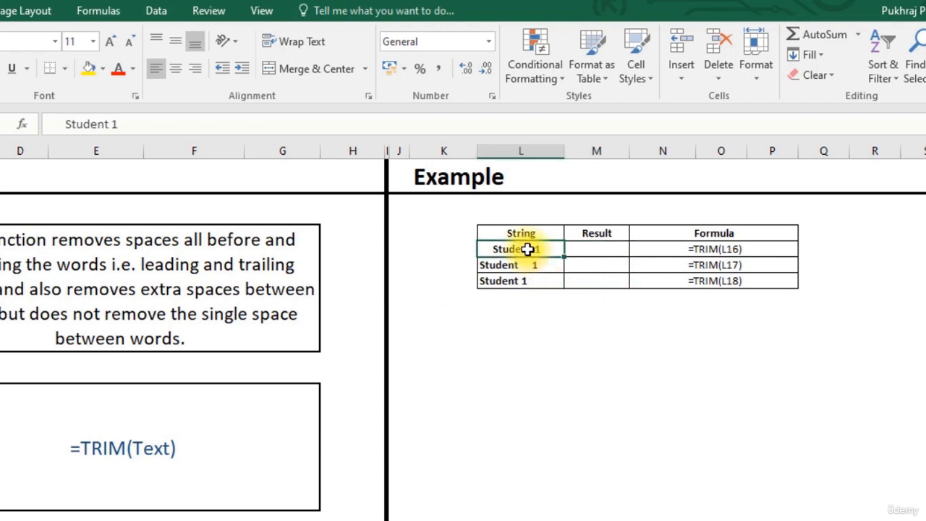
pyautogui.moveTo(524, 257)
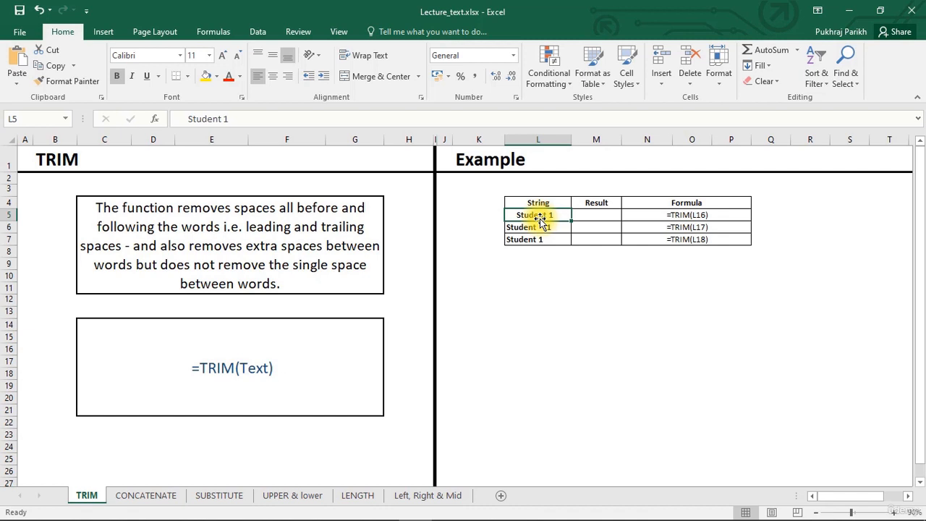
pyautogui.moveTo(541, 231)
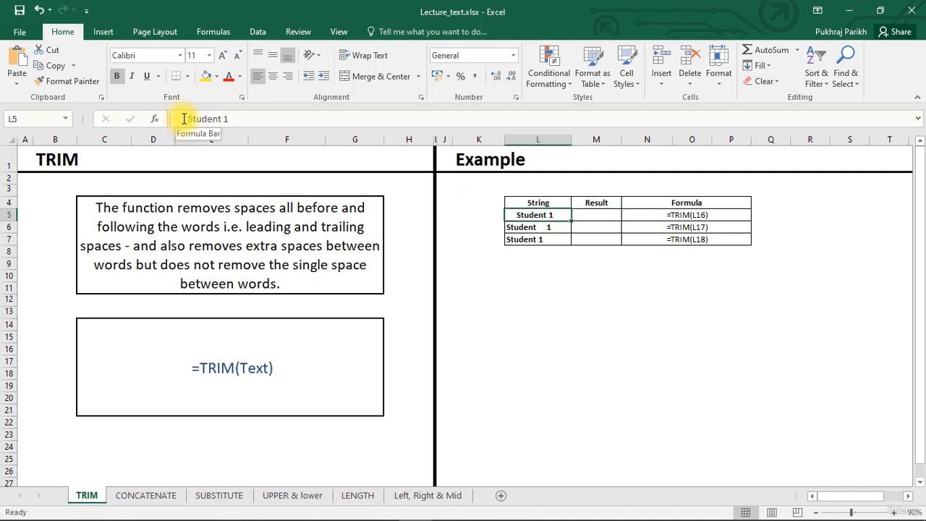
pyautogui.click(596, 214)
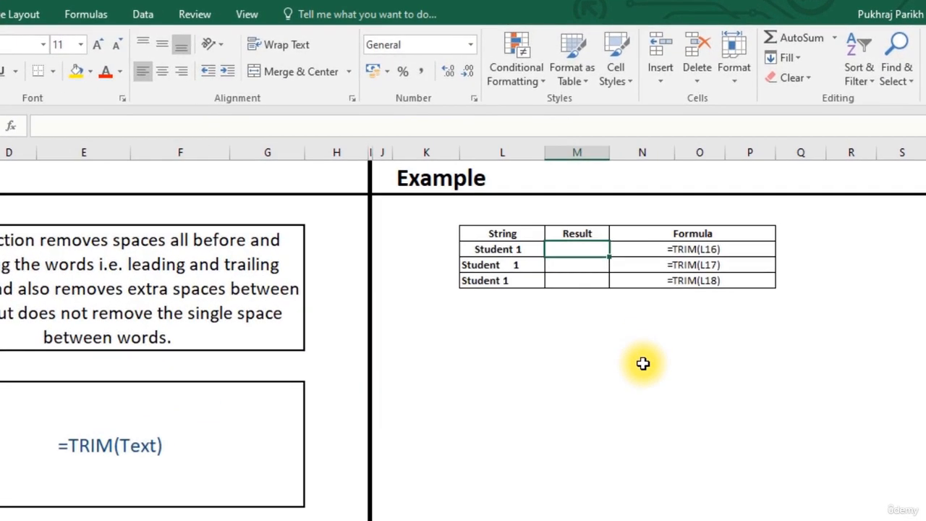
# Enter =TRIM(L5) in the first Result cell.
pyautogui.write('=')
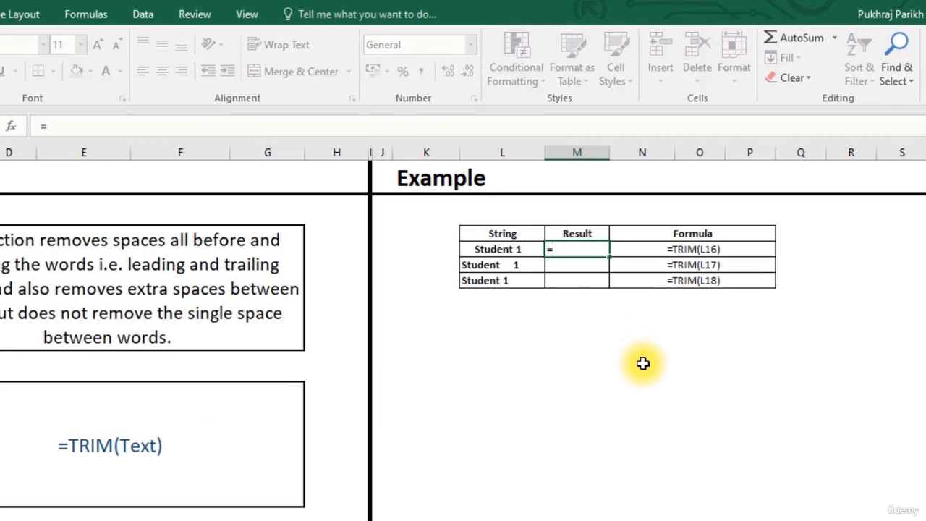
pyautogui.write('tr')
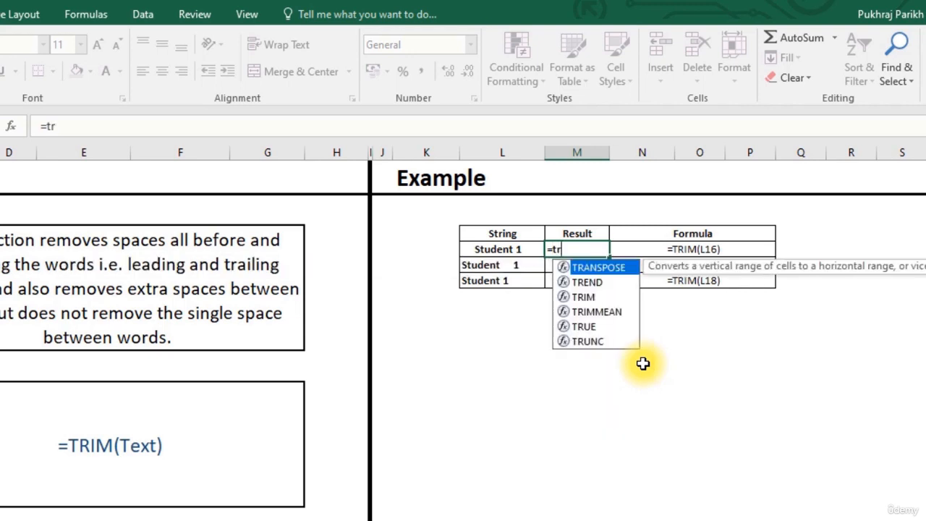
pyautogui.write('im')
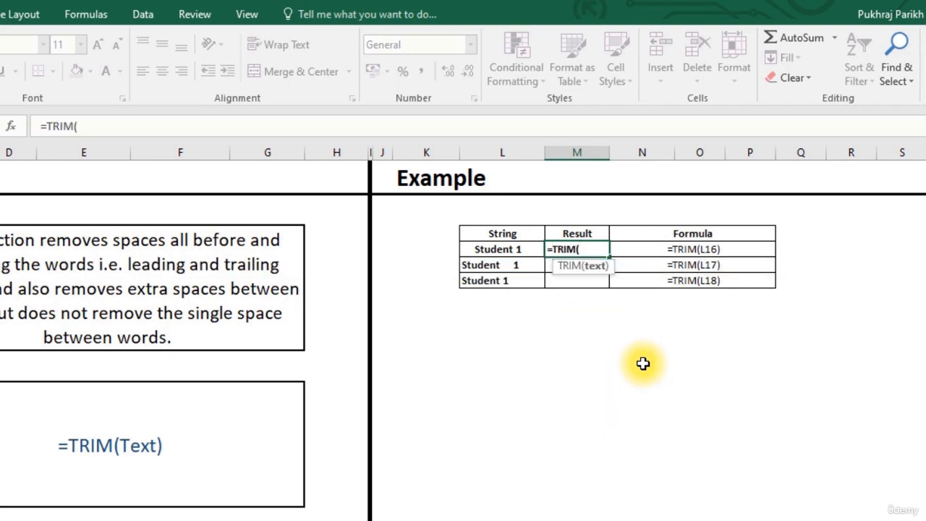
pyautogui.moveTo(495, 248)
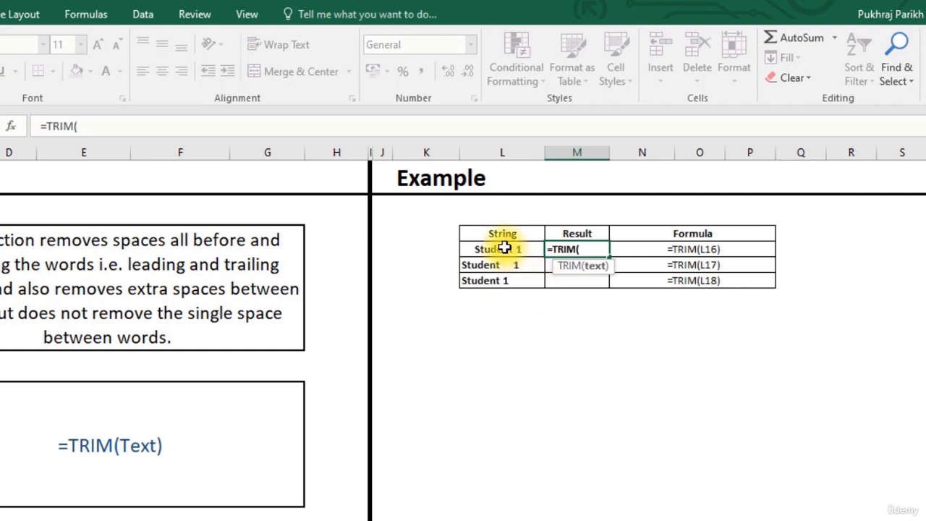
pyautogui.click(501, 249)
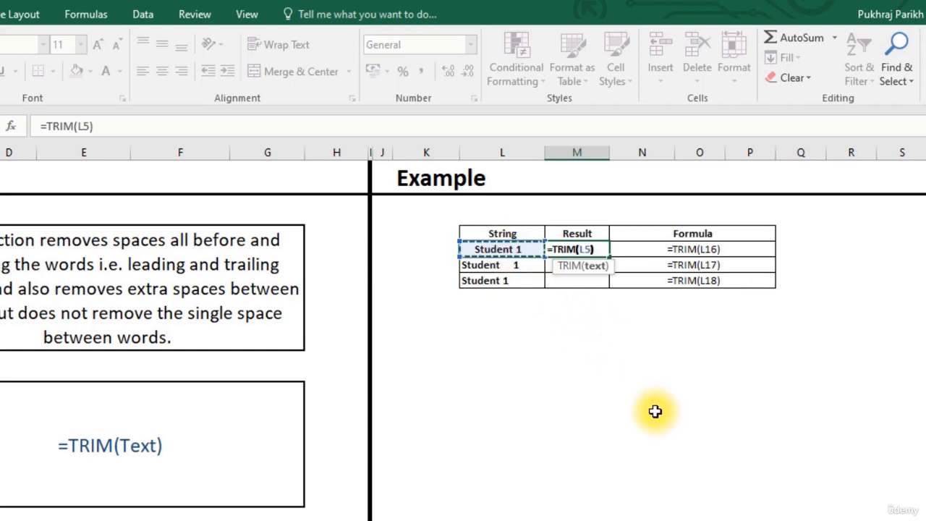
pyautogui.press('Enter')
pyautogui.write('=')
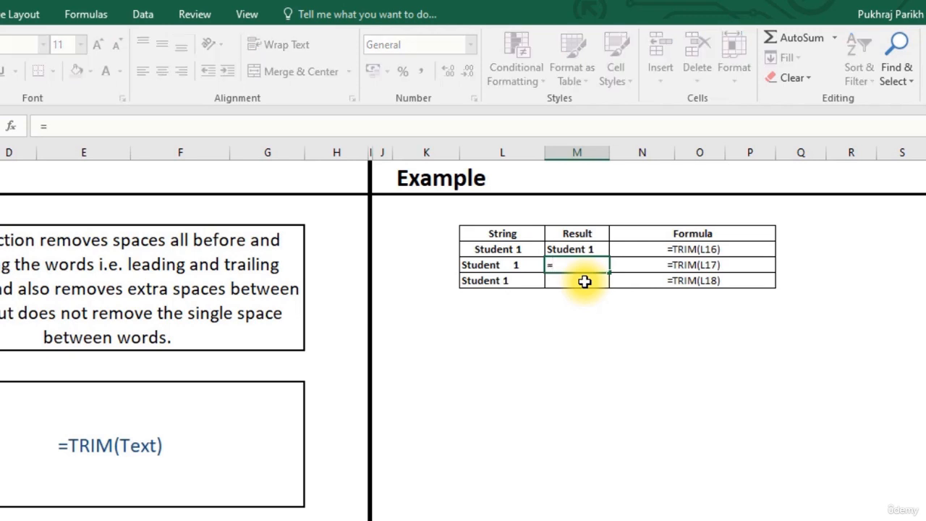
# Enter =TRIM(L6) in M6 using autocomplete, then check the formula.
pyautogui.write('tri')
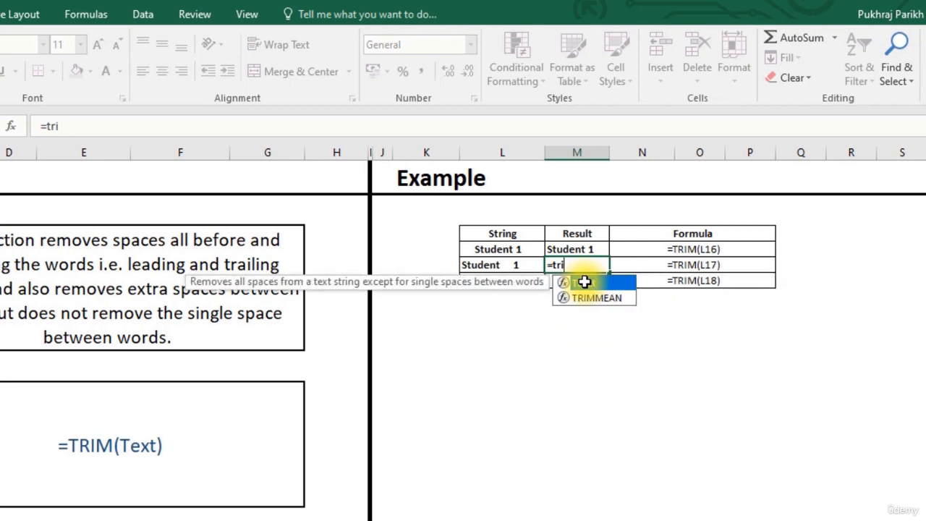
pyautogui.write('m')
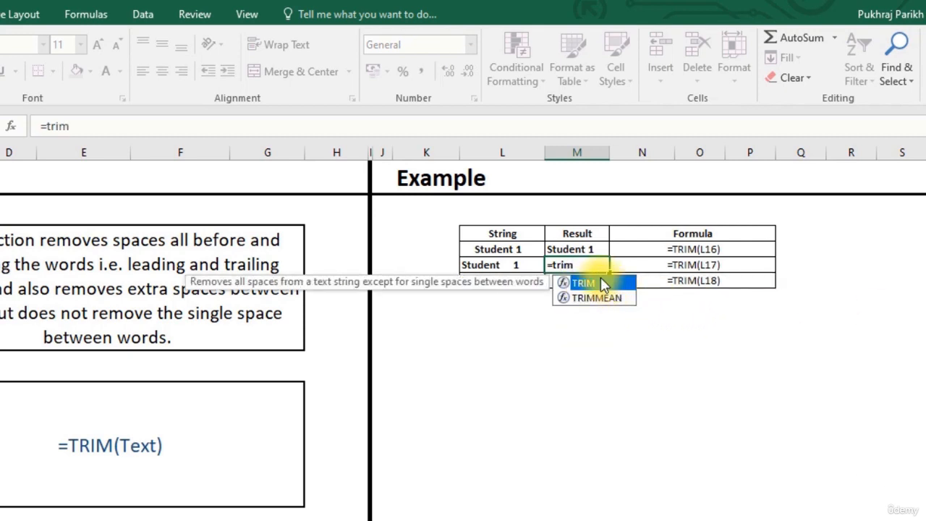
pyautogui.click(499, 264)
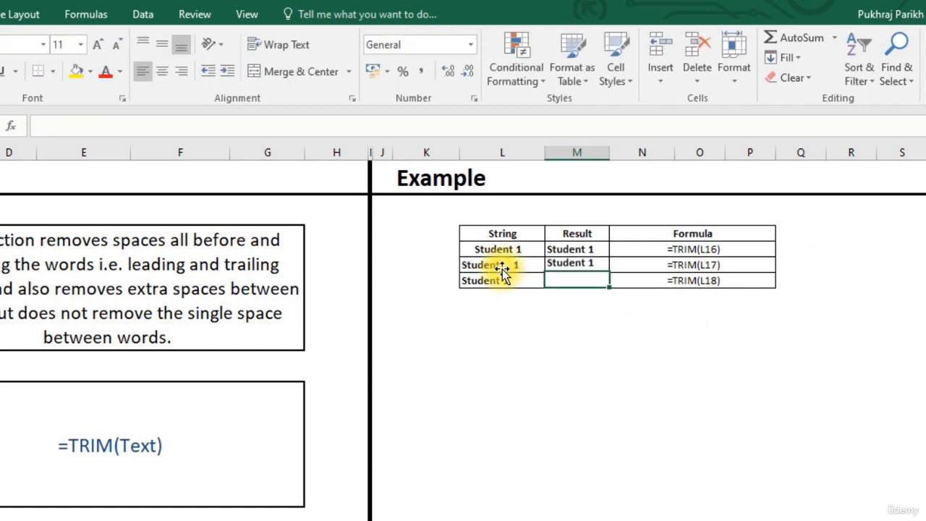
pyautogui.click(576, 264)
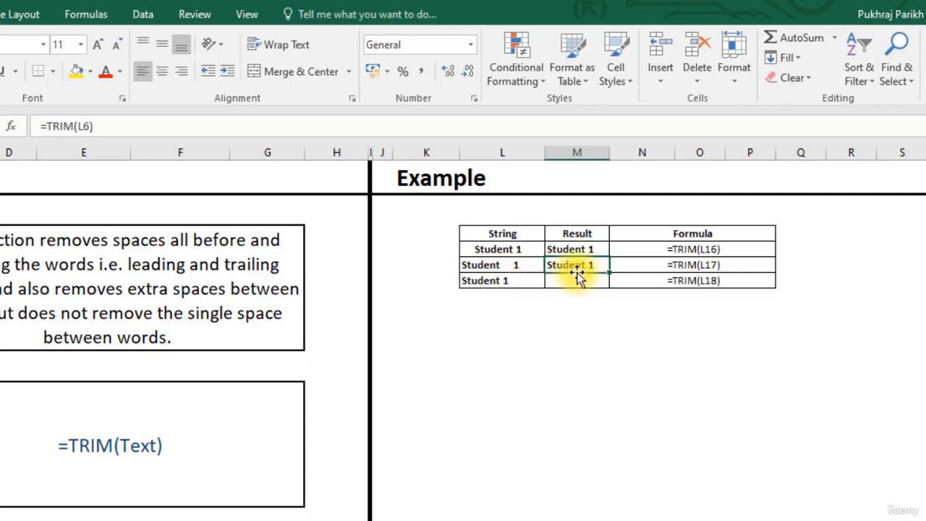
pyautogui.moveTo(590, 269)
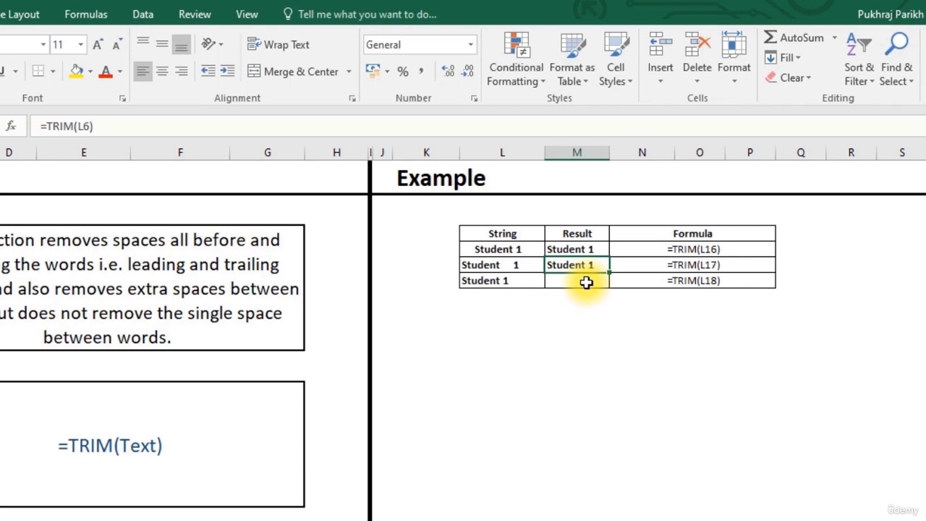
pyautogui.moveTo(582, 284)
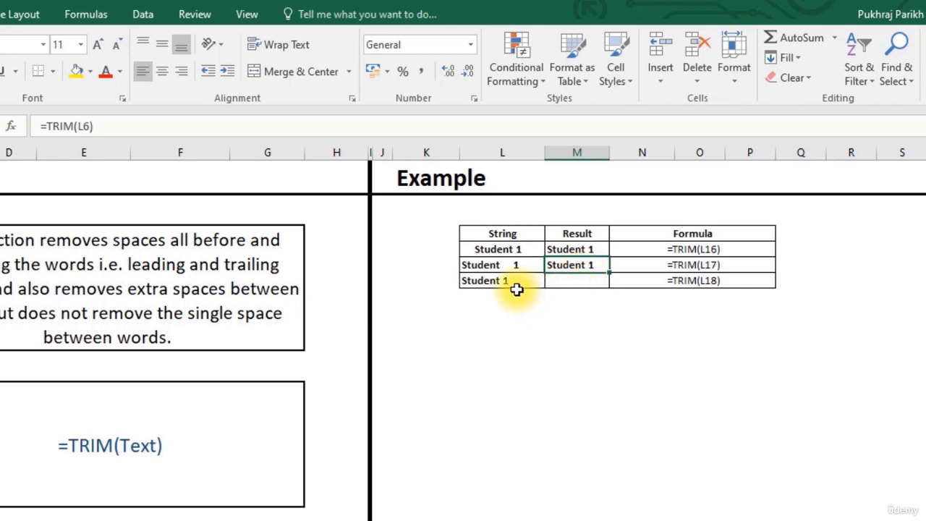
# Edit the third string and apply TRIM in M18, then select the Result cells.
pyautogui.click(498, 280)
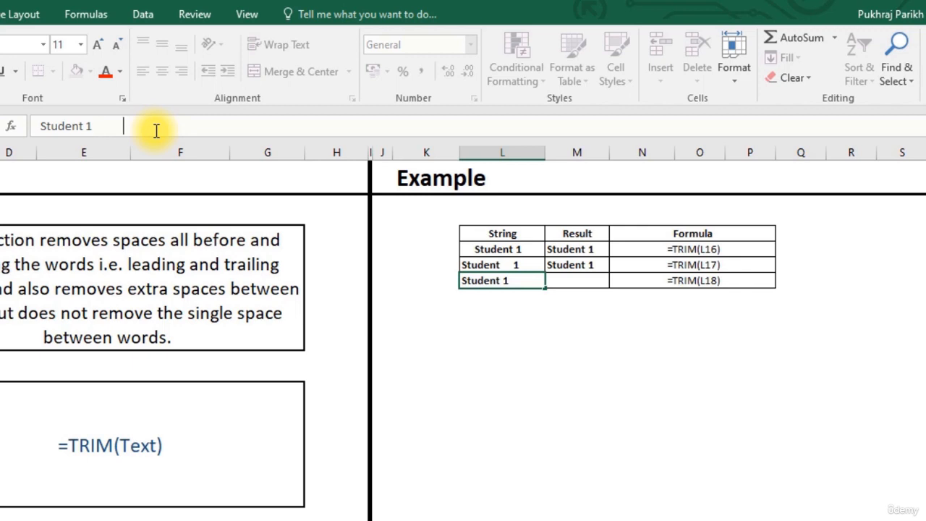
pyautogui.click(576, 265)
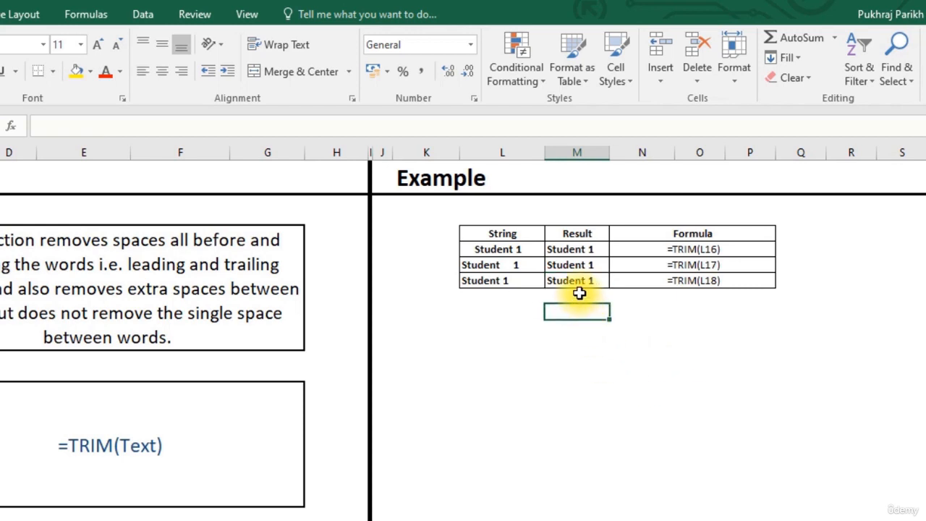
pyautogui.click(576, 280)
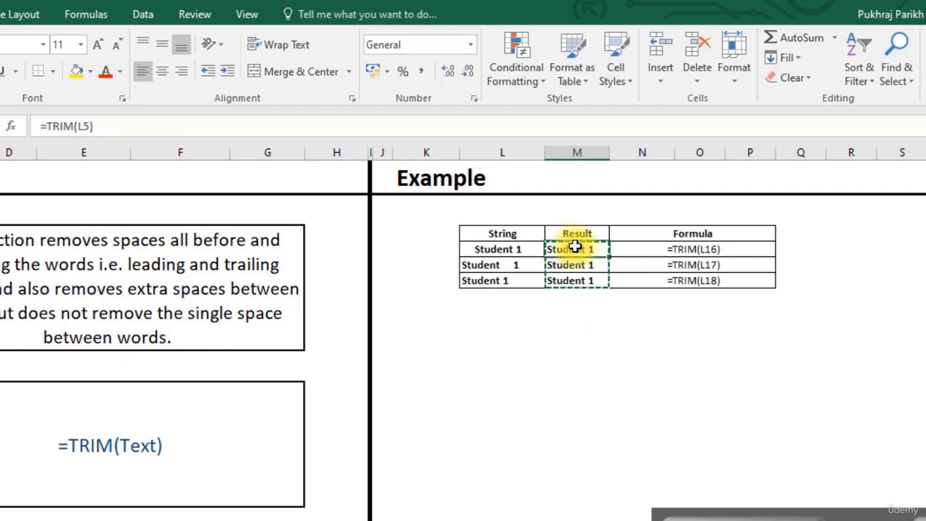
pyautogui.moveTo(637, 324)
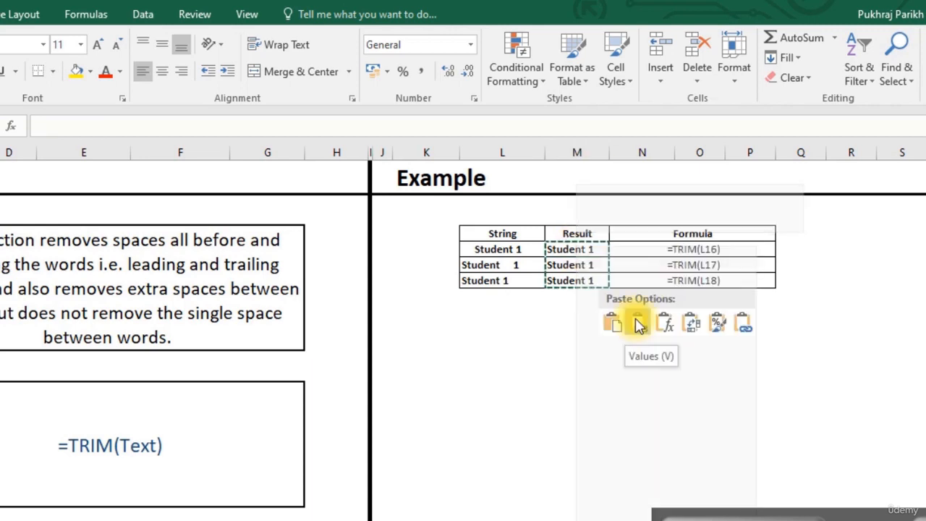
# Paste the trimmed Result cells back as plain values.
pyautogui.click(635, 322)
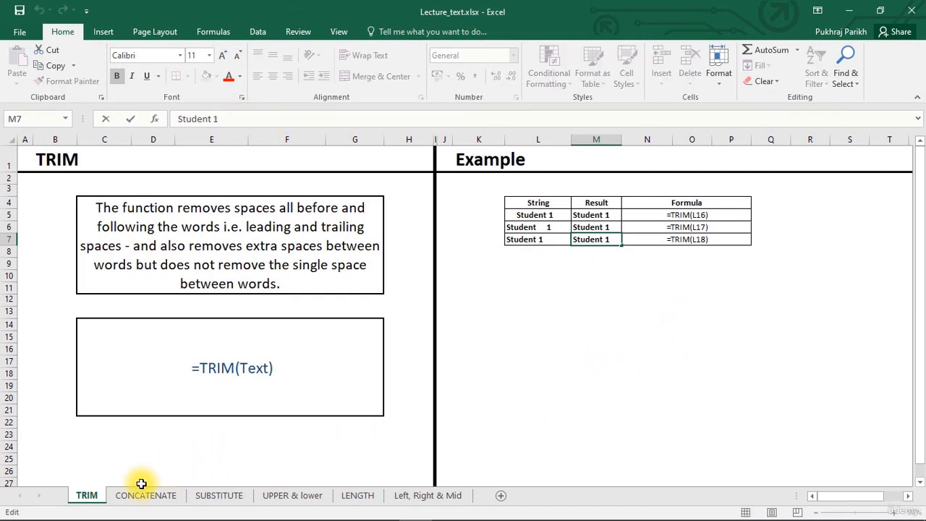
# Switch to the CONCATENATE sheet and scroll right to the English column.
pyautogui.click(146, 495)
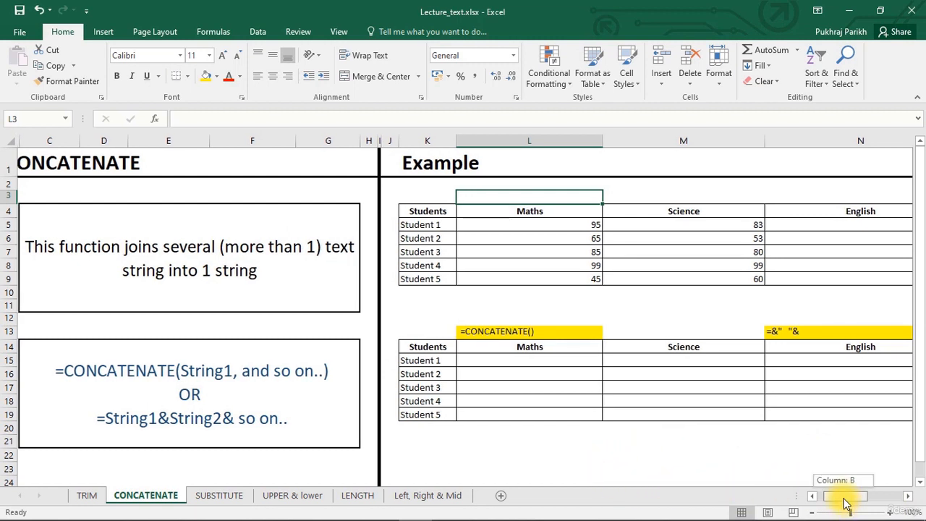
pyautogui.hscroll(3)
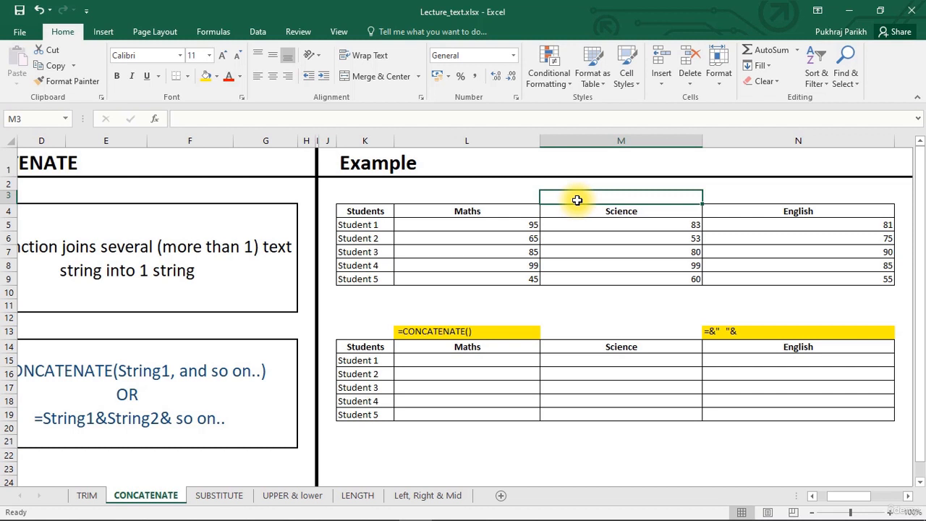
# Enter a CONCATENATE formula in M3 joining the Maths, Science and English headings.
pyautogui.write('=')
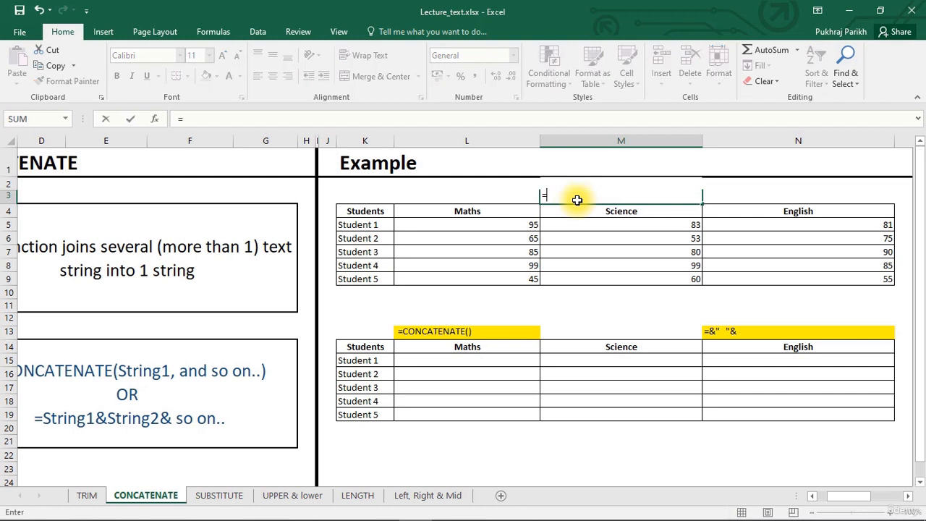
pyautogui.write('co')
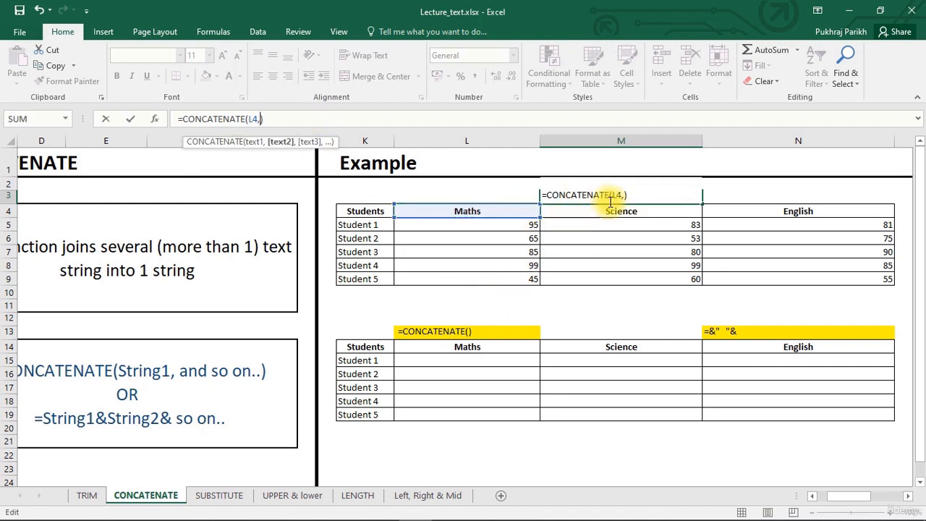
pyautogui.click(620, 210)
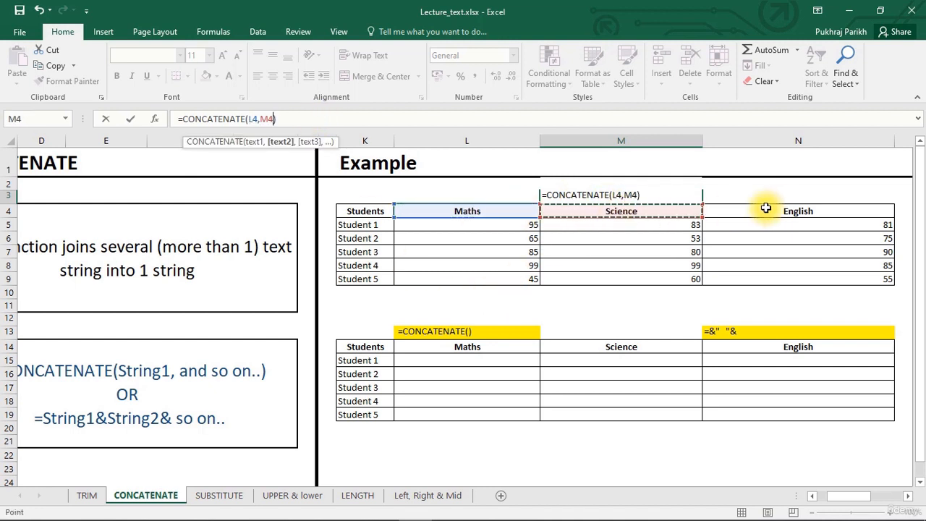
pyautogui.click(798, 211)
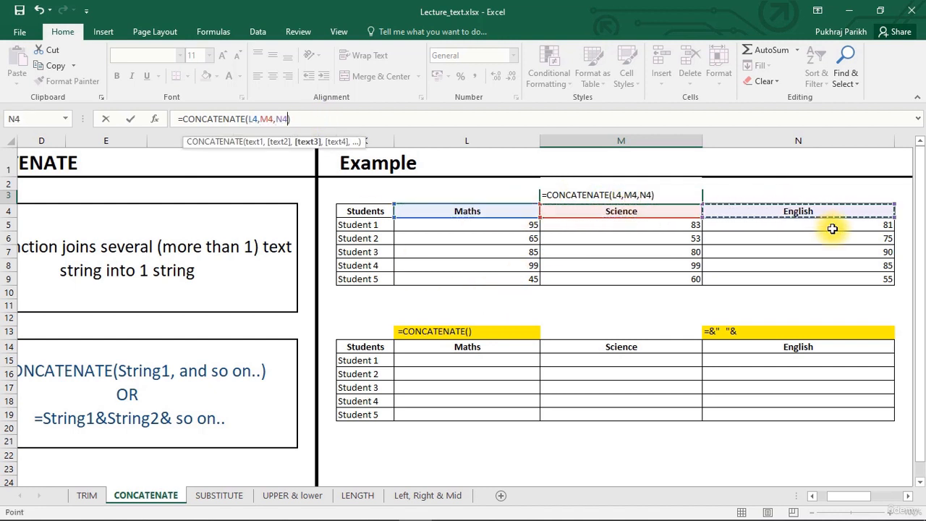
pyautogui.press('Enter')
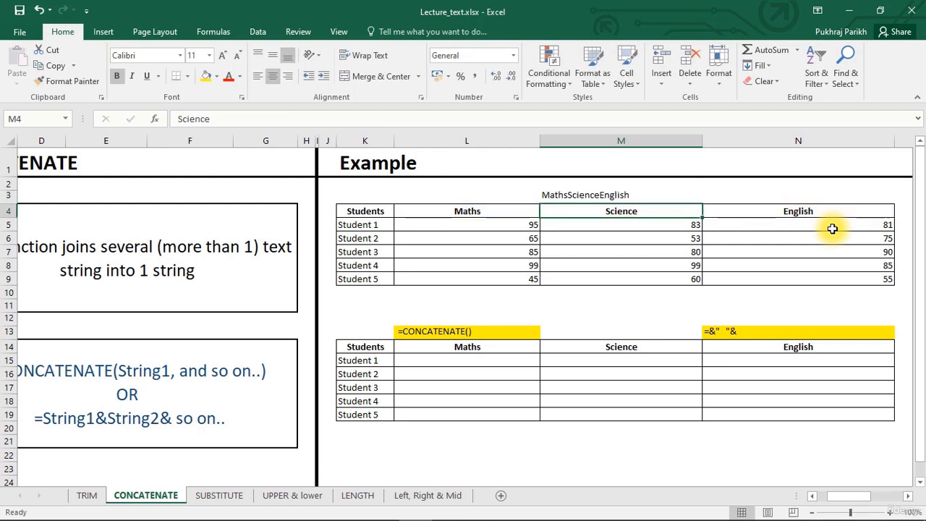
pyautogui.moveTo(612, 188)
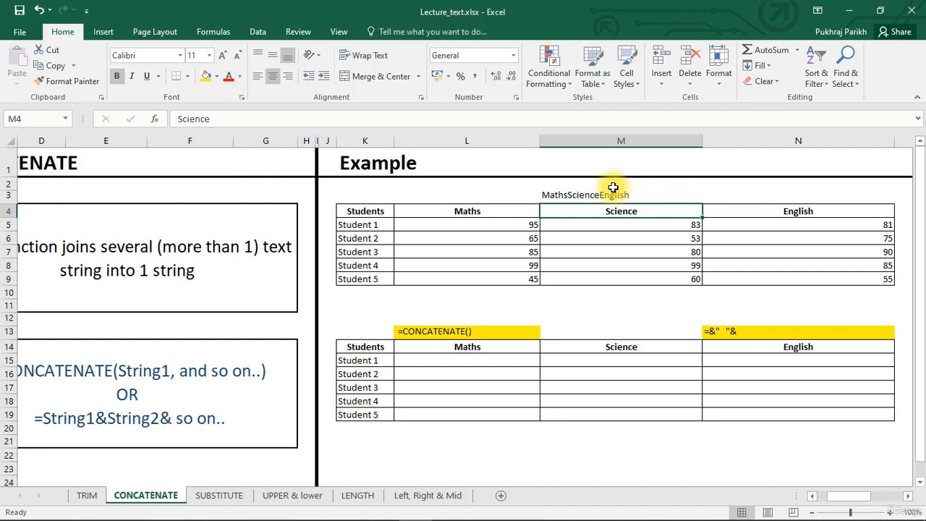
pyautogui.click(621, 195)
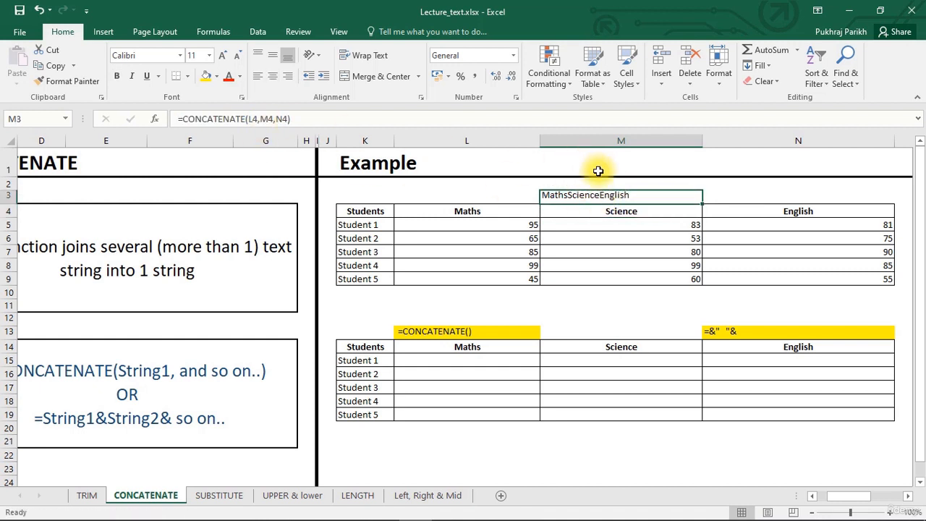
pyautogui.moveTo(511, 214)
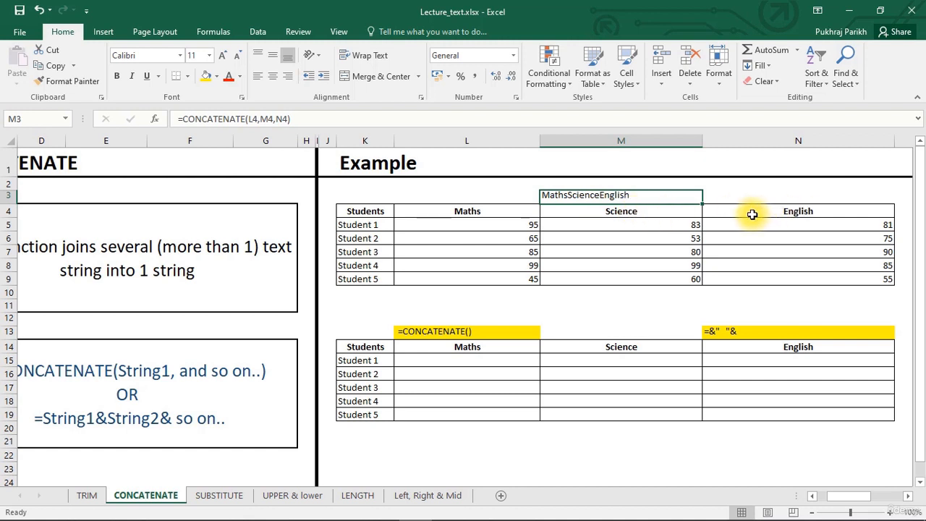
pyautogui.moveTo(603, 223)
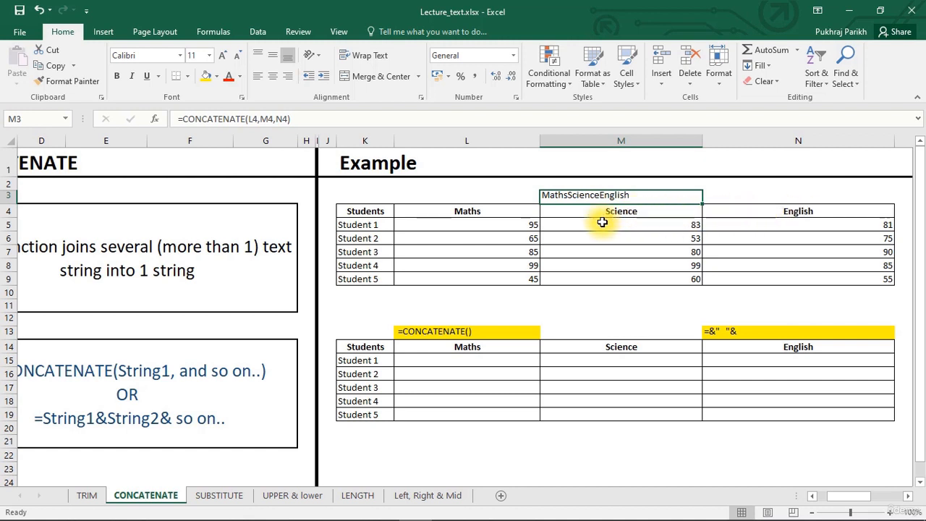
pyautogui.moveTo(600, 198)
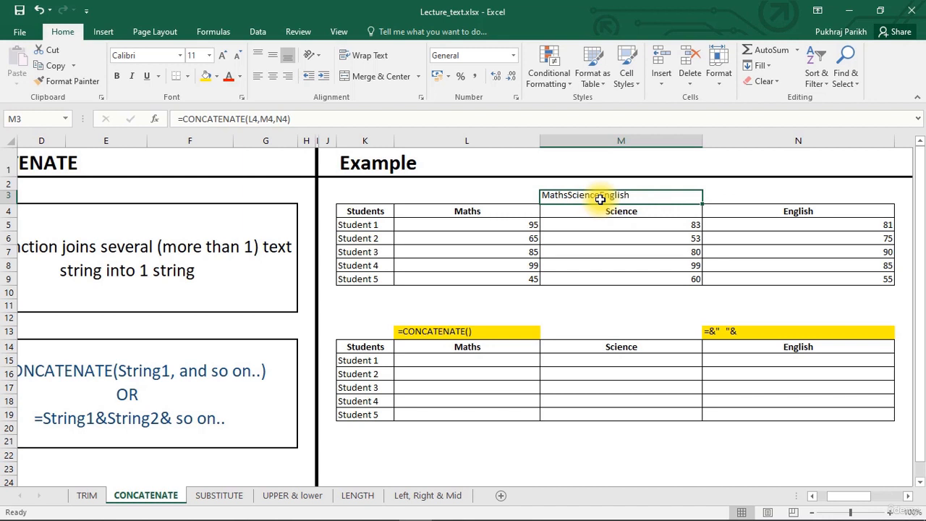
pyautogui.moveTo(486, 362)
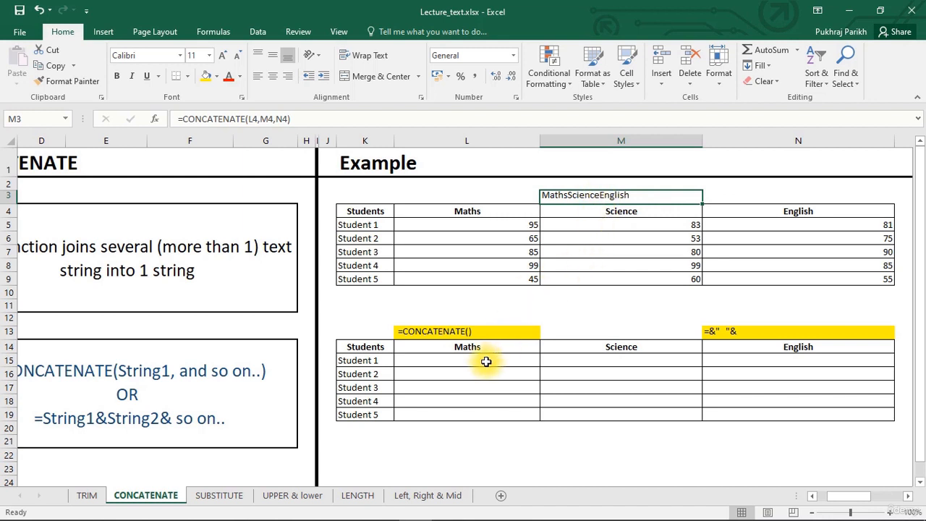
# In L15, start =CONCATENATE(K15," has scored " for Student 1's Maths sentence.
pyautogui.click(484, 359)
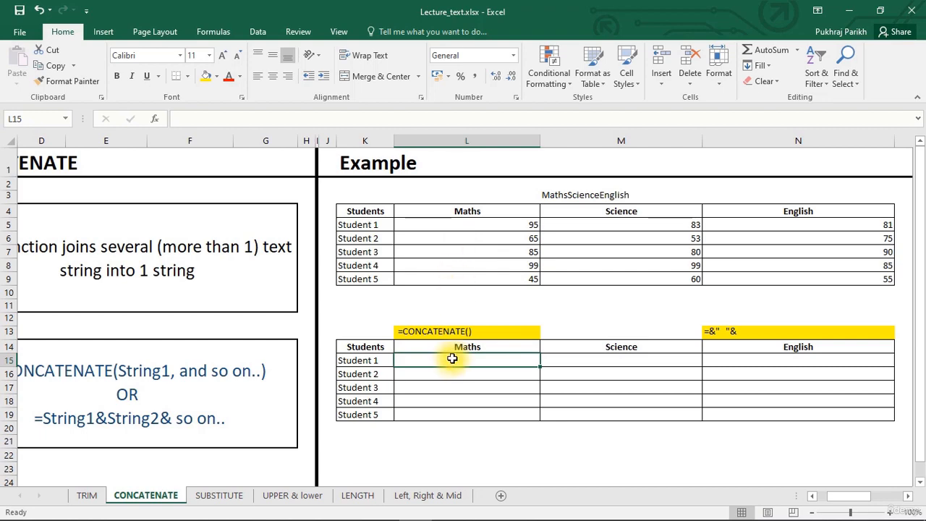
pyautogui.moveTo(446, 362)
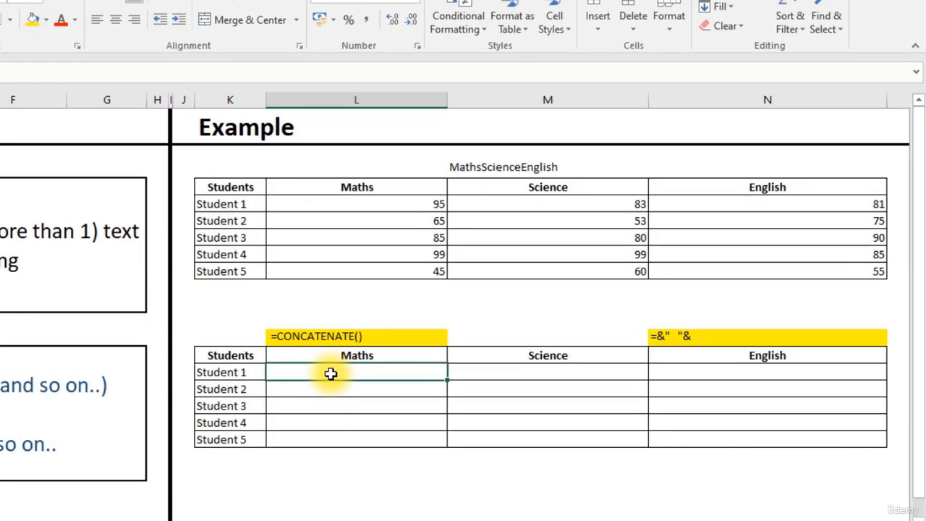
pyautogui.write('=')
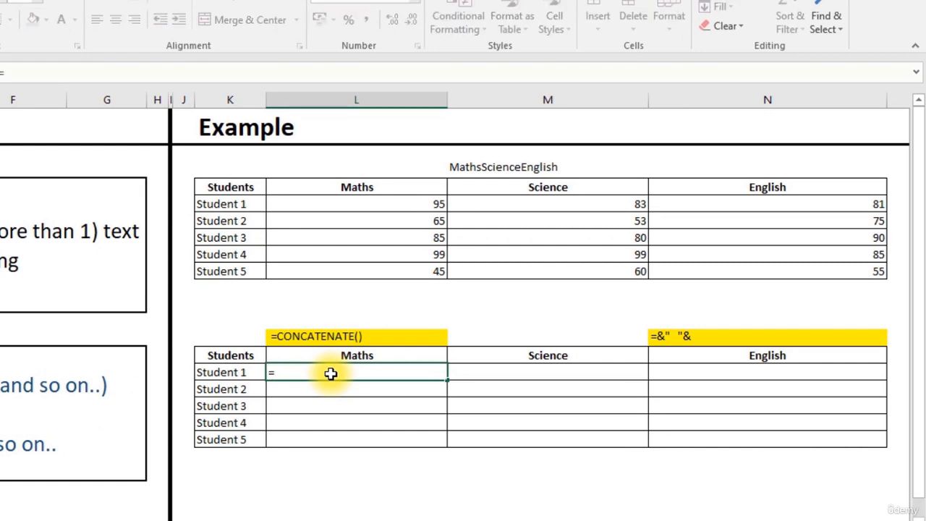
pyautogui.write('co')
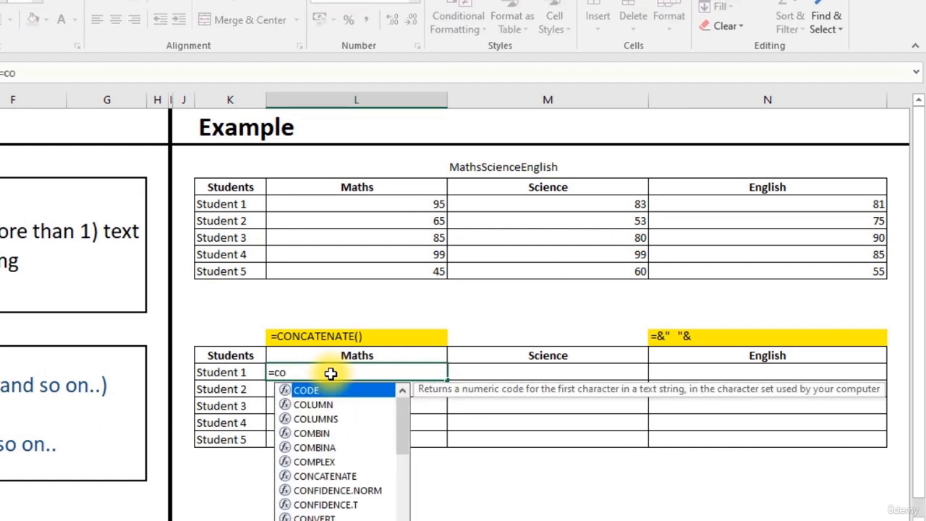
pyautogui.moveTo(311, 433)
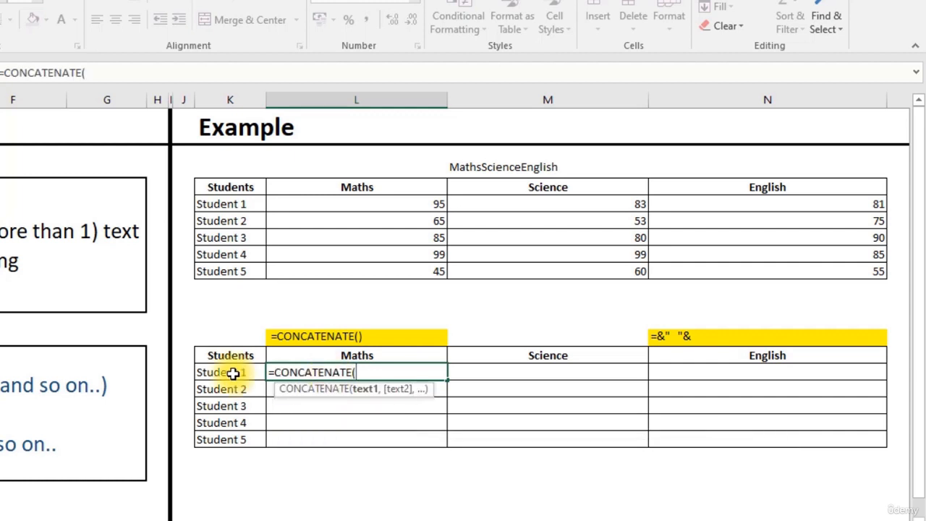
pyautogui.click(229, 373)
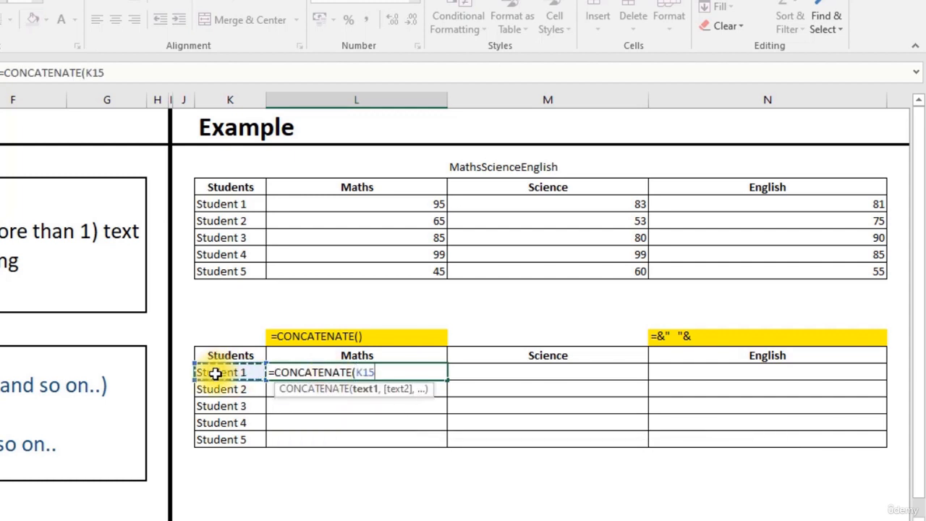
pyautogui.write(',')
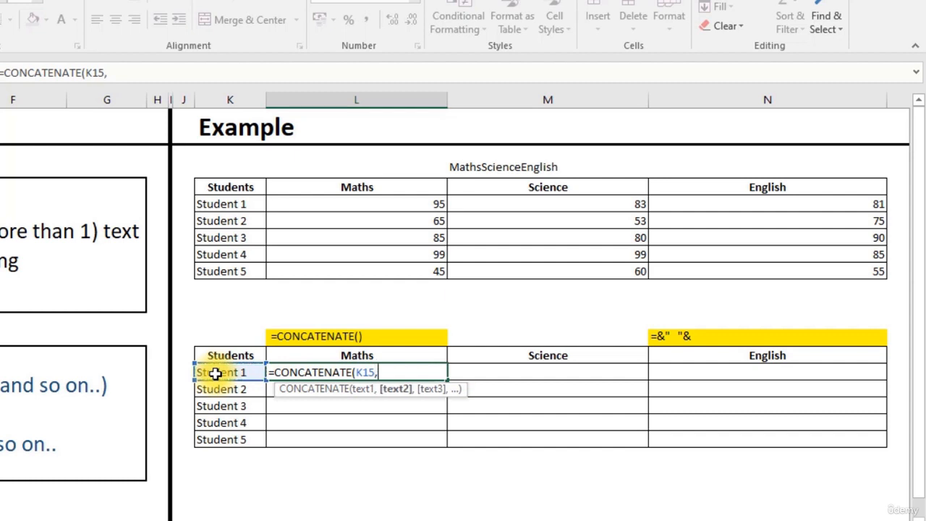
pyautogui.write('"')
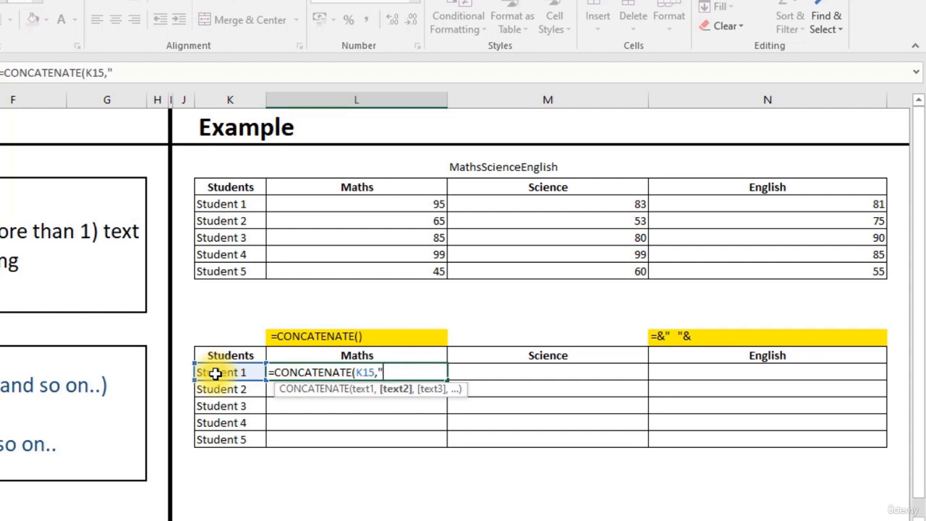
pyautogui.write('has')
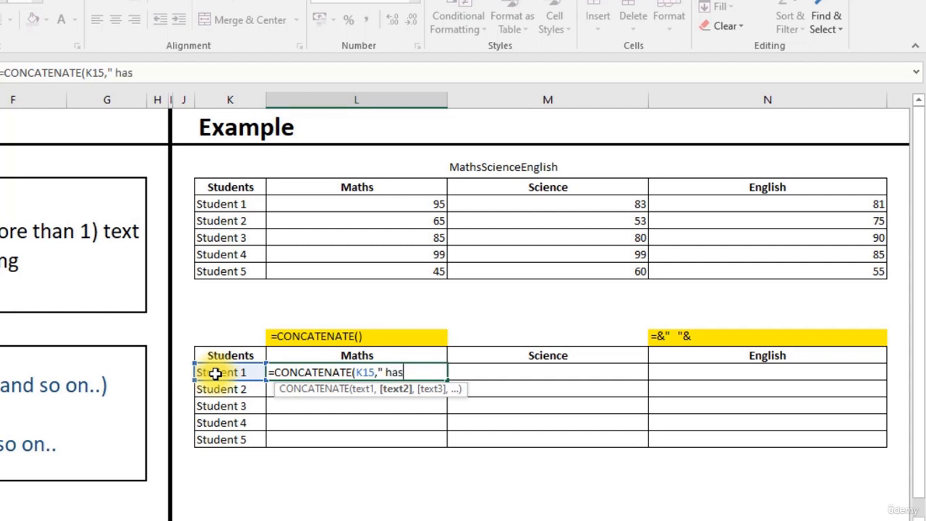
pyautogui.write('sco')
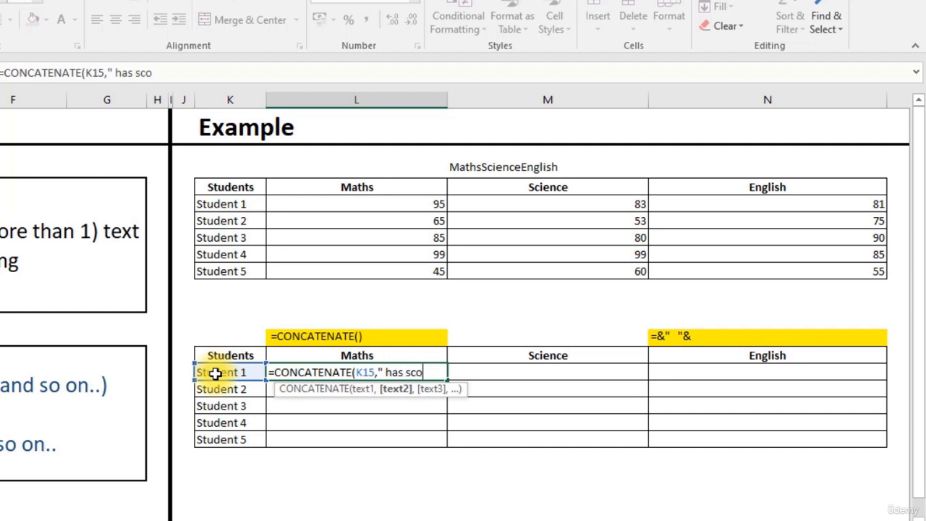
pyautogui.write('red')
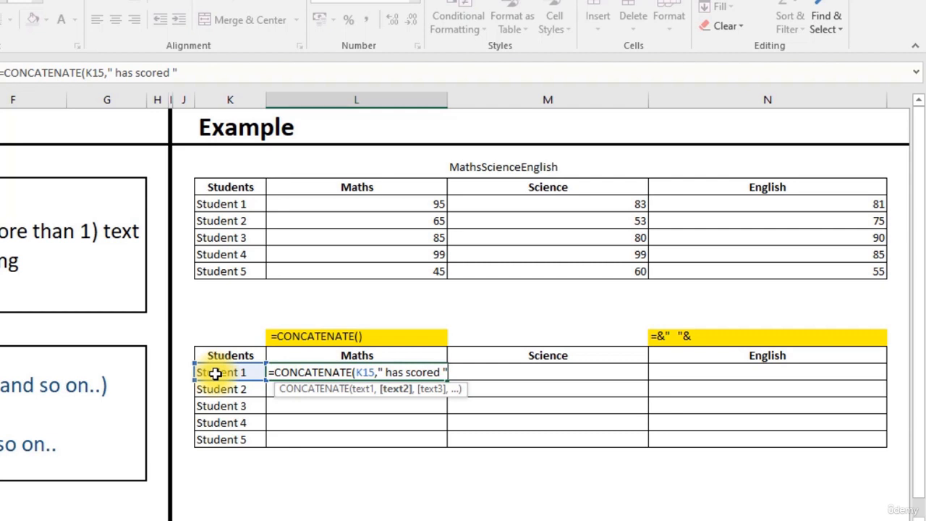
# Append the Maths score L5 and " in Maths" to close the formula.
pyautogui.write(',')
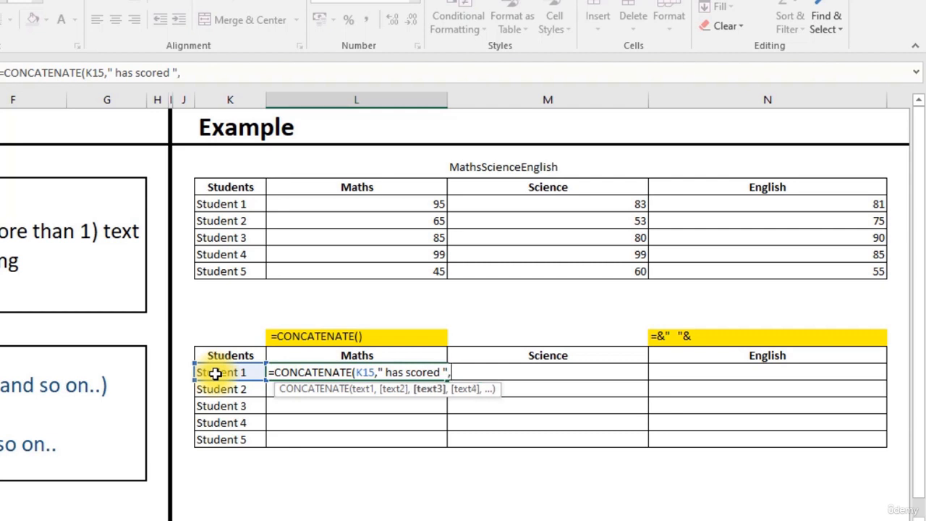
pyautogui.moveTo(412, 210)
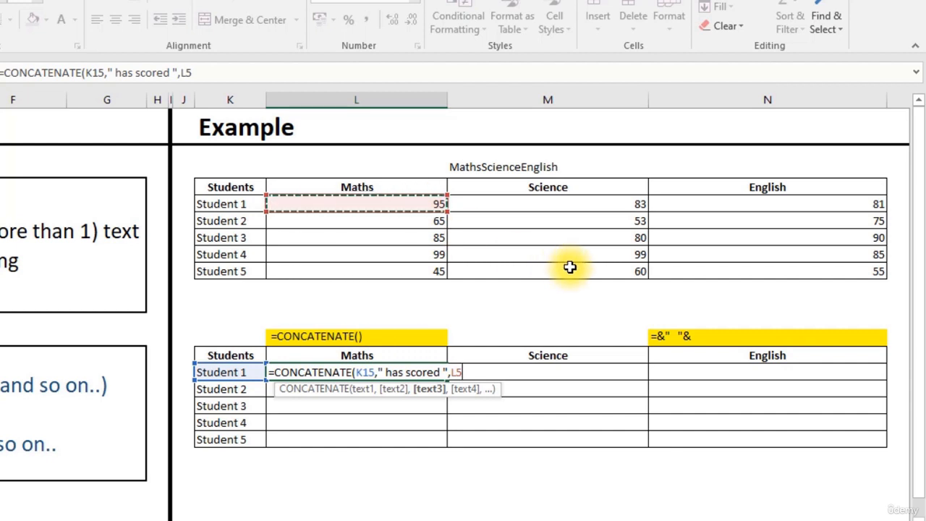
pyautogui.write(',')
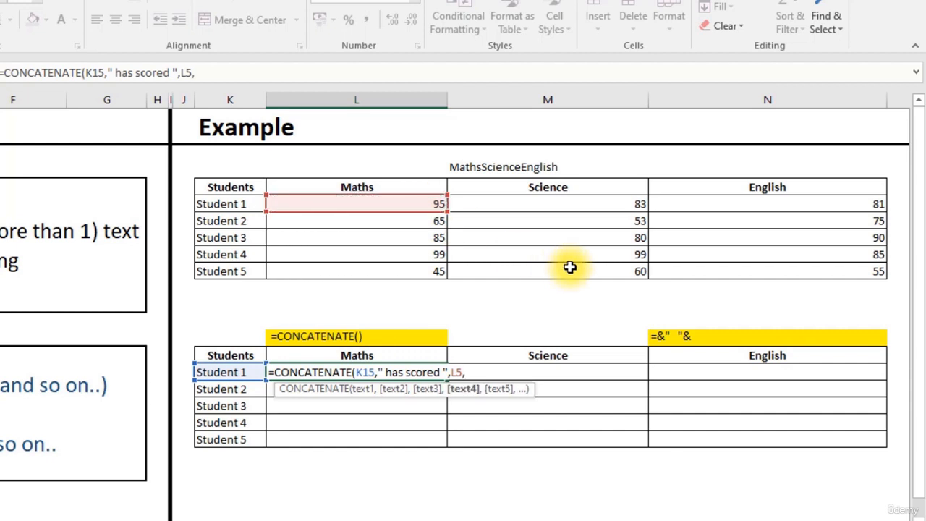
pyautogui.write(',"')
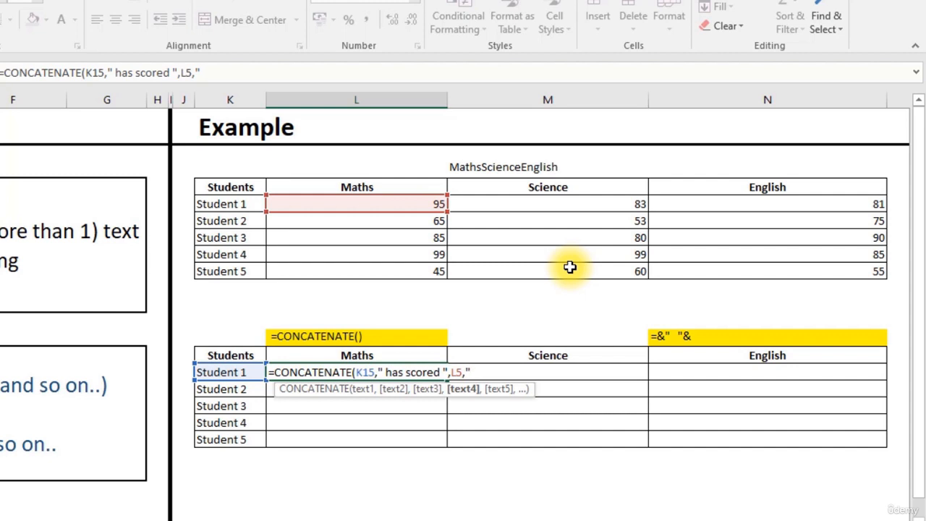
pyautogui.write('in')
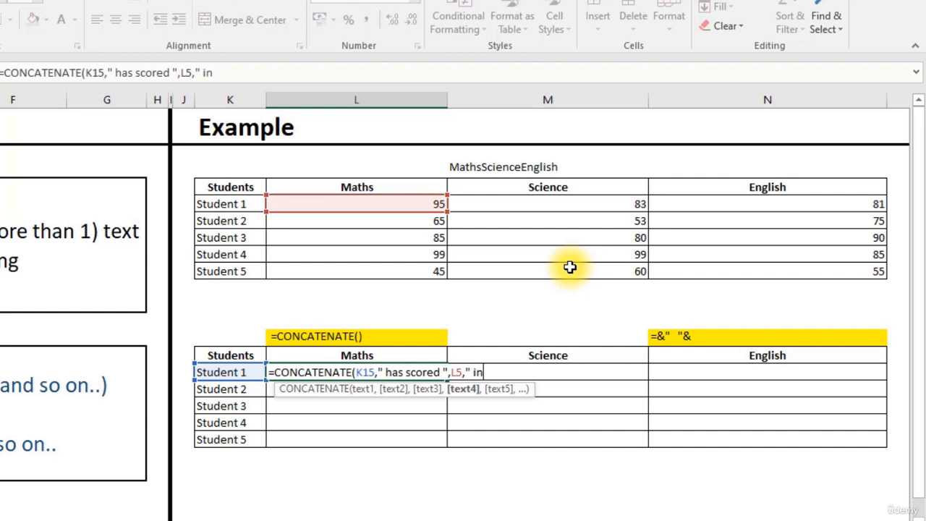
pyautogui.write('Maths')
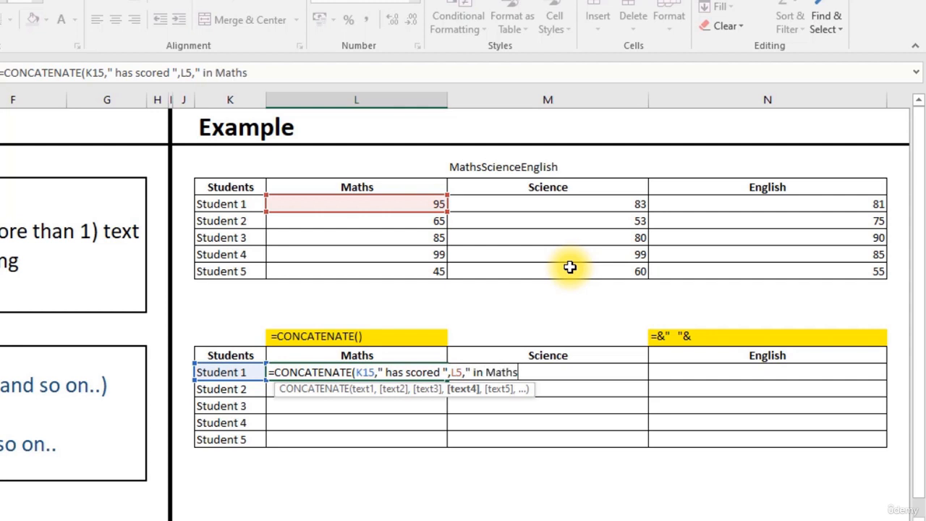
pyautogui.write('"')
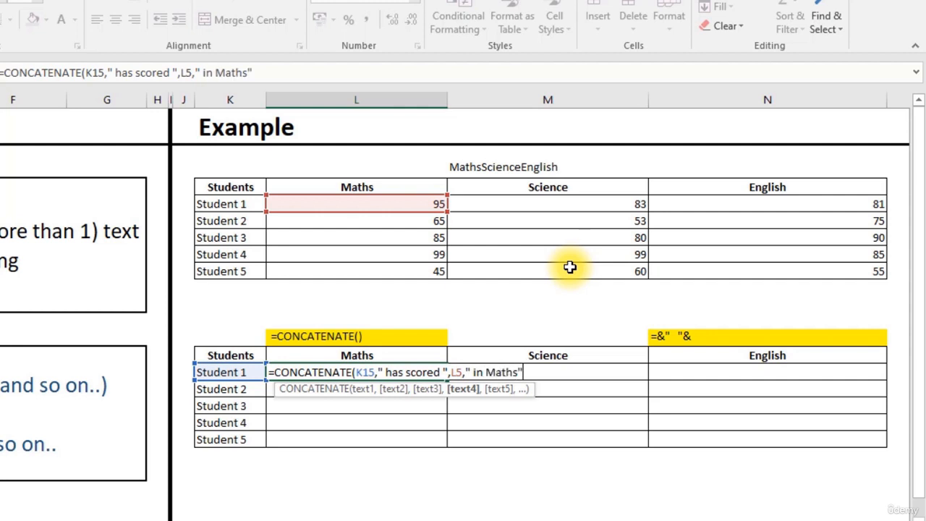
pyautogui.write(')')
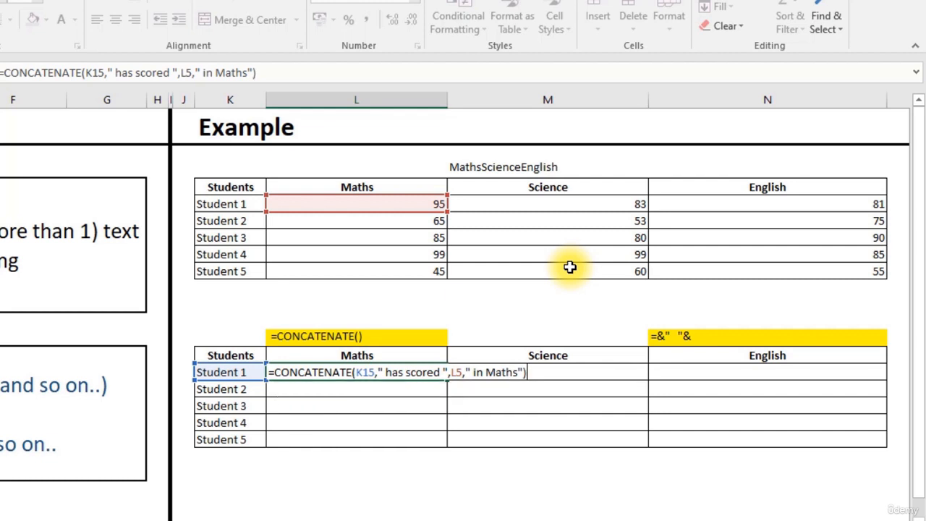
# Confirm the formula so L15 shows 'Student 1 has scored 95 in Maths', then reselect it.
pyautogui.press('Enter')
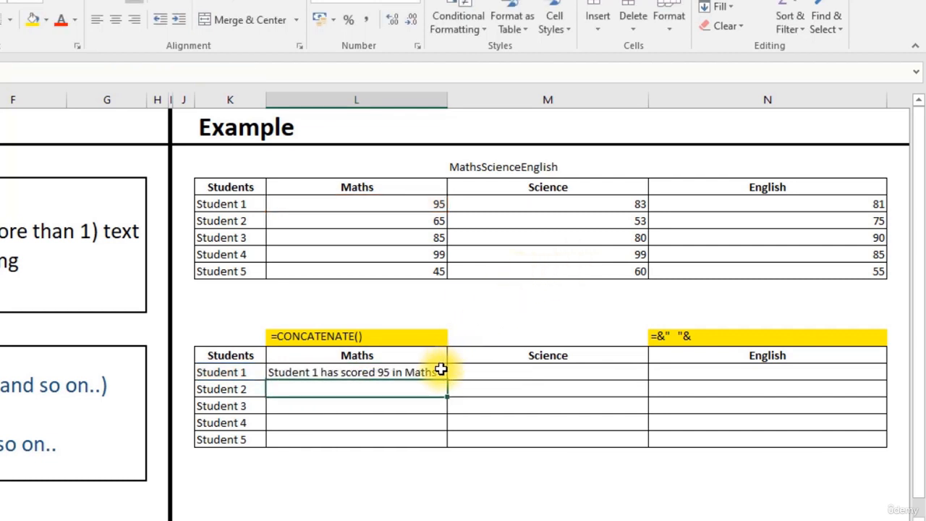
pyautogui.click(356, 372)
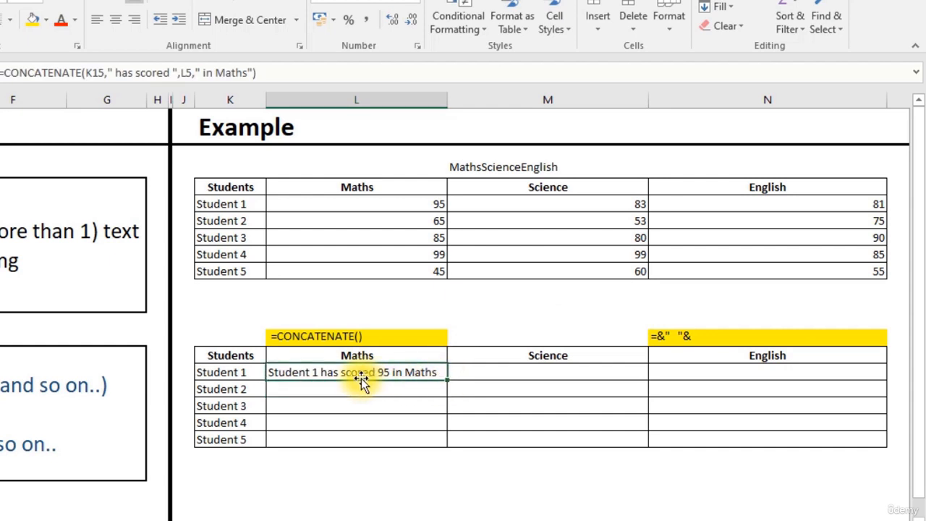
pyautogui.moveTo(460, 380)
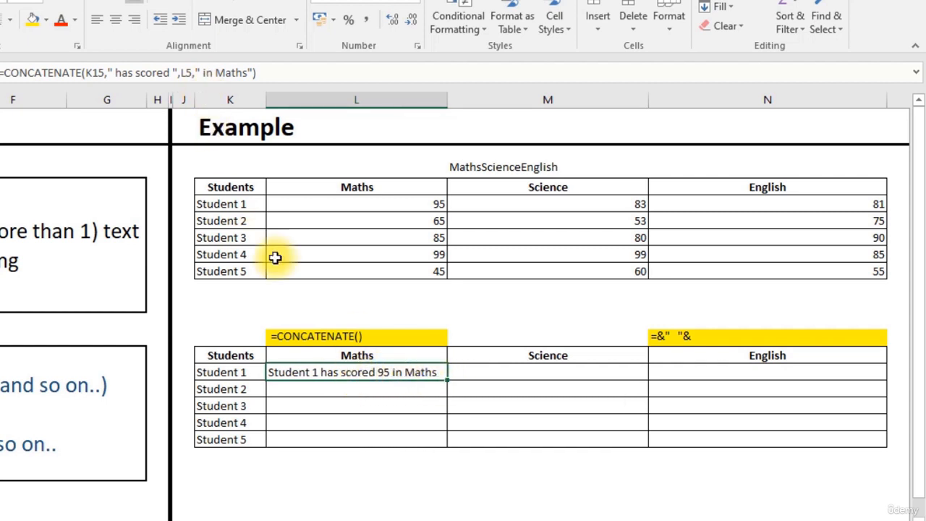
pyautogui.moveTo(81, 71)
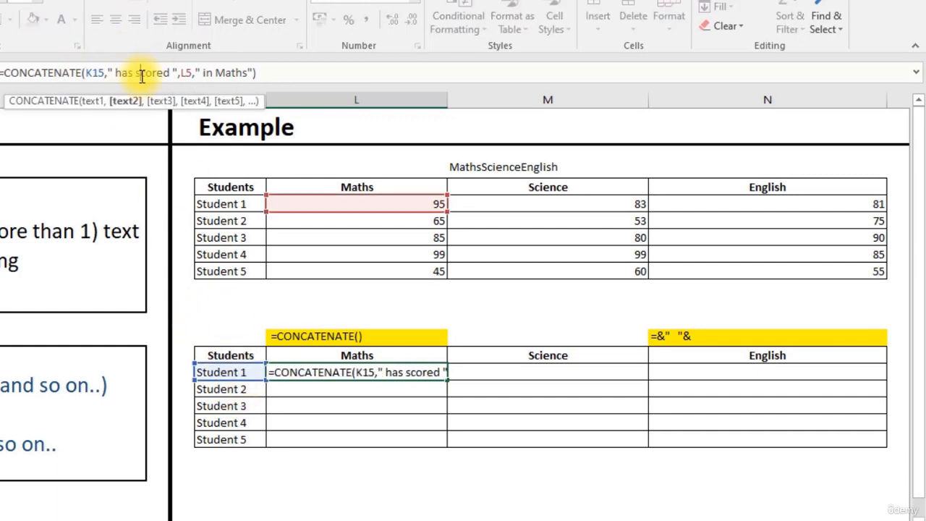
pyautogui.moveTo(161, 72)
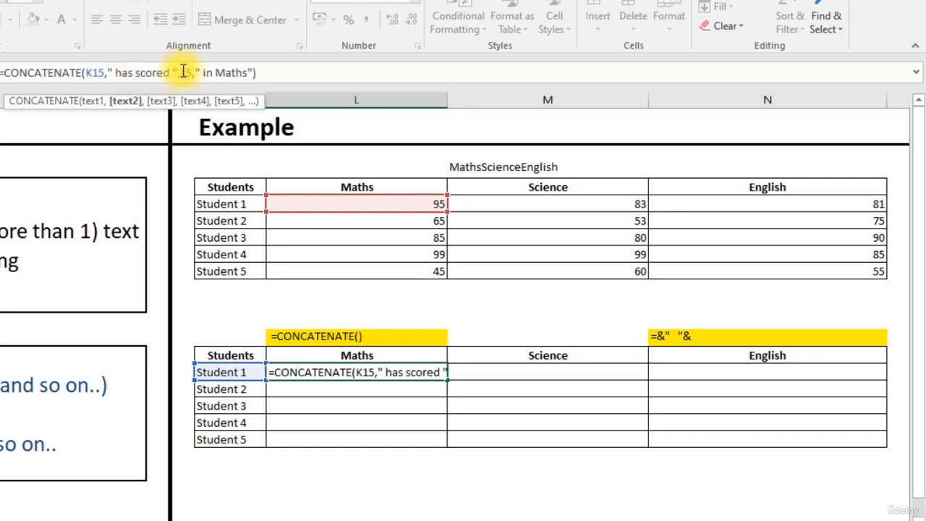
pyautogui.click(385, 204)
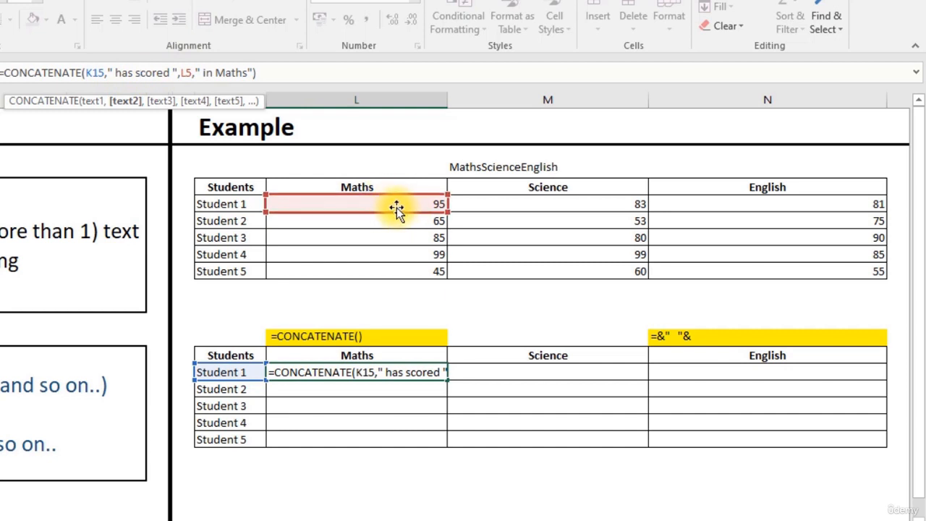
pyautogui.moveTo(201, 72)
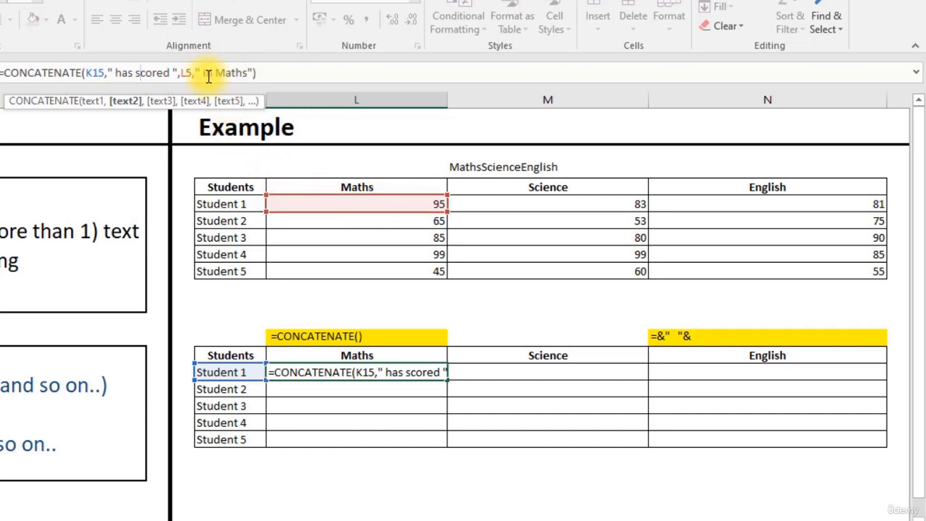
pyautogui.press('Enter')
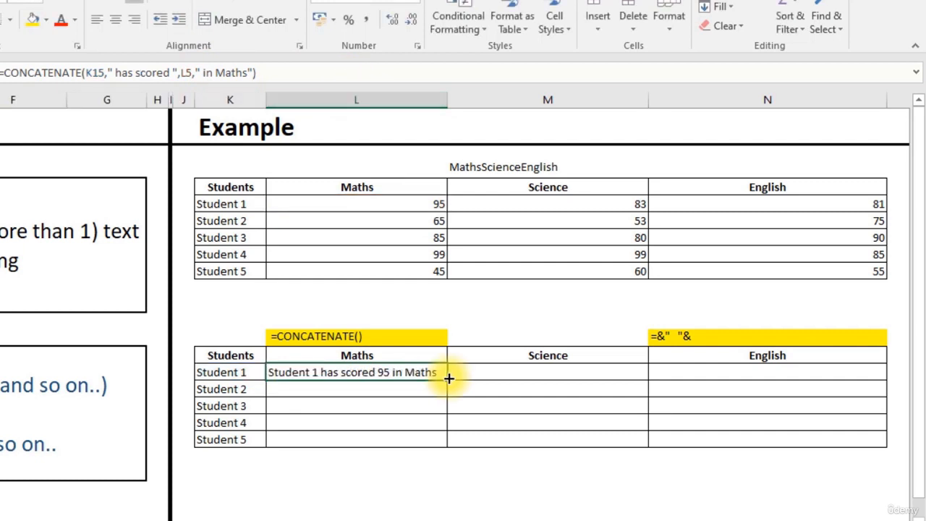
pyautogui.moveTo(443, 382)
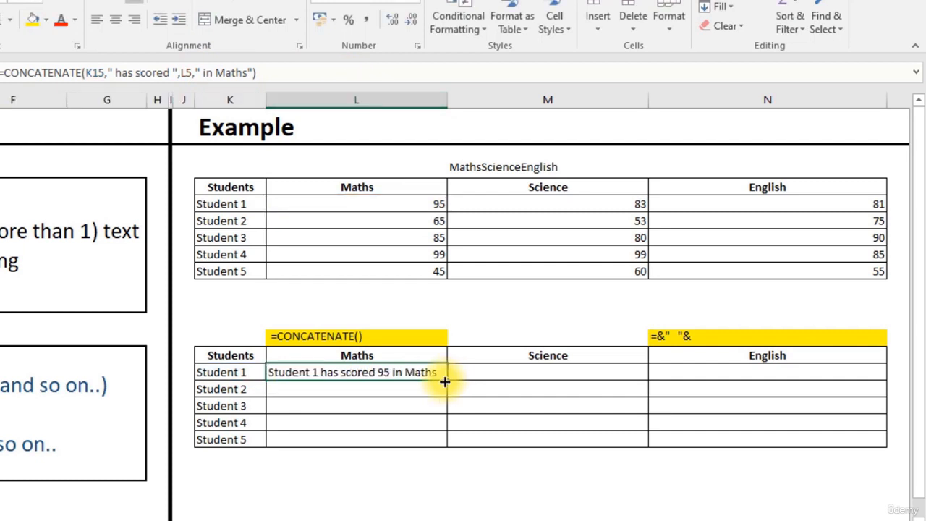
# Fill the Maths sentence formula down from L15 to L19 for Students 2–5.
pyautogui.moveTo(445, 372); pyautogui.dragTo(445, 439)
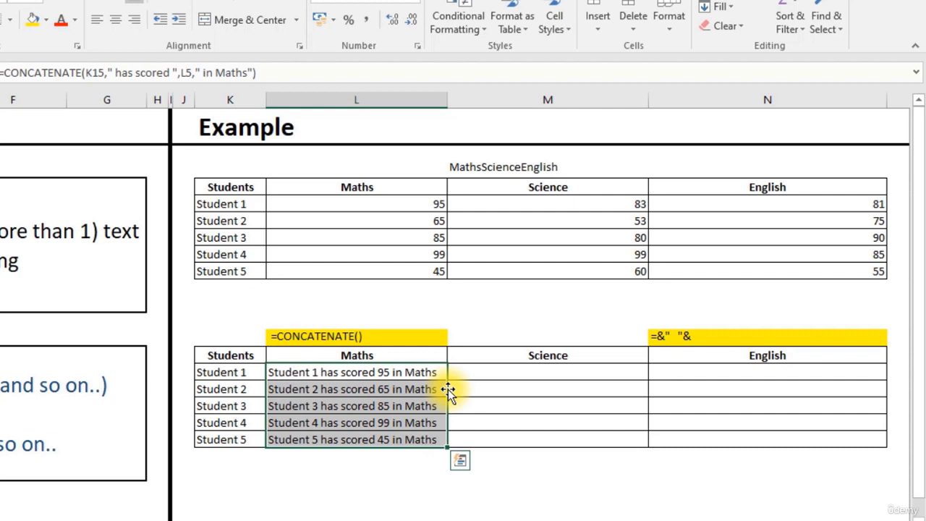
pyautogui.click(766, 338)
pyautogui.write('=')
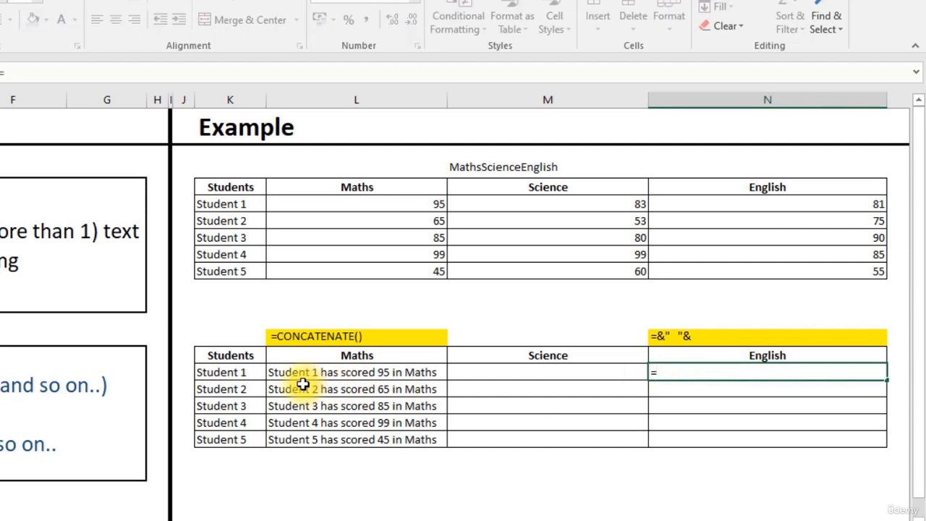
# In N15, start the ampersand formula =K15&" has scored "&.
pyautogui.click(227, 372)
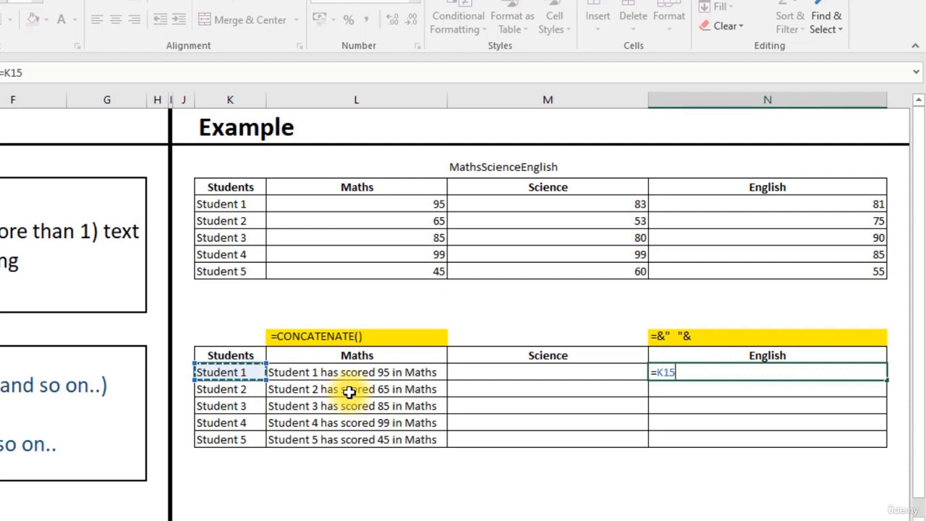
pyautogui.press('shift+7')
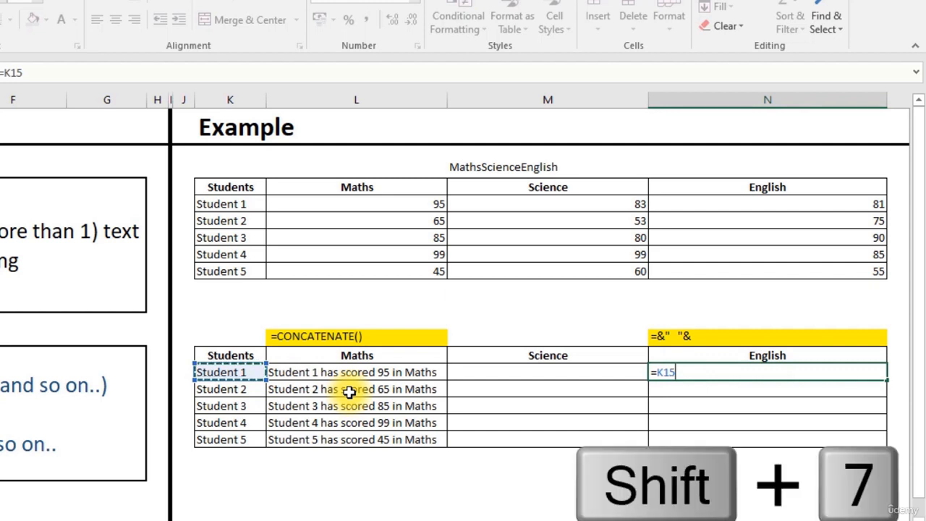
pyautogui.write('&')
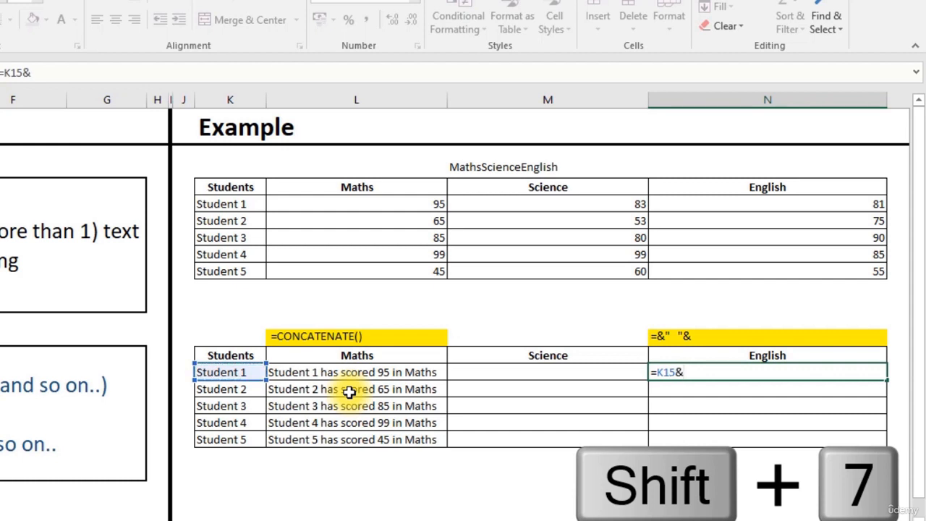
pyautogui.press('shift+7')
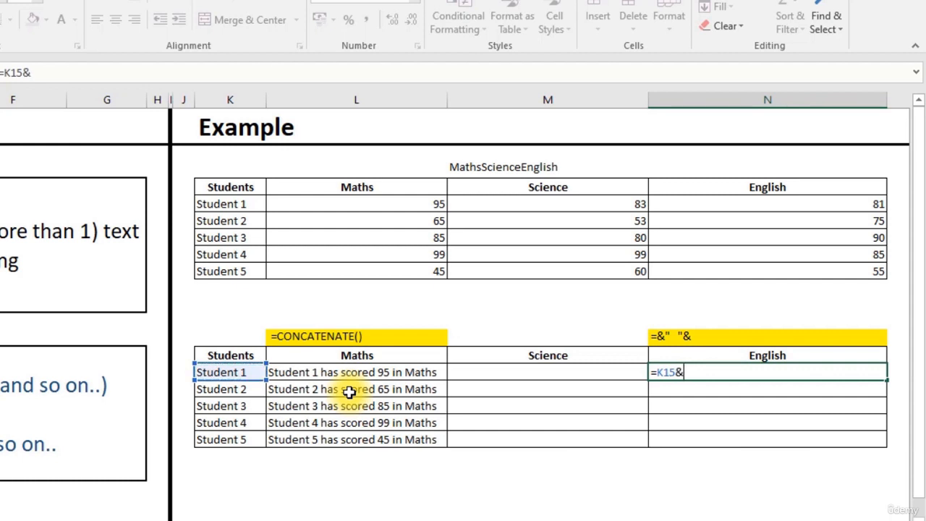
pyautogui.write('"')
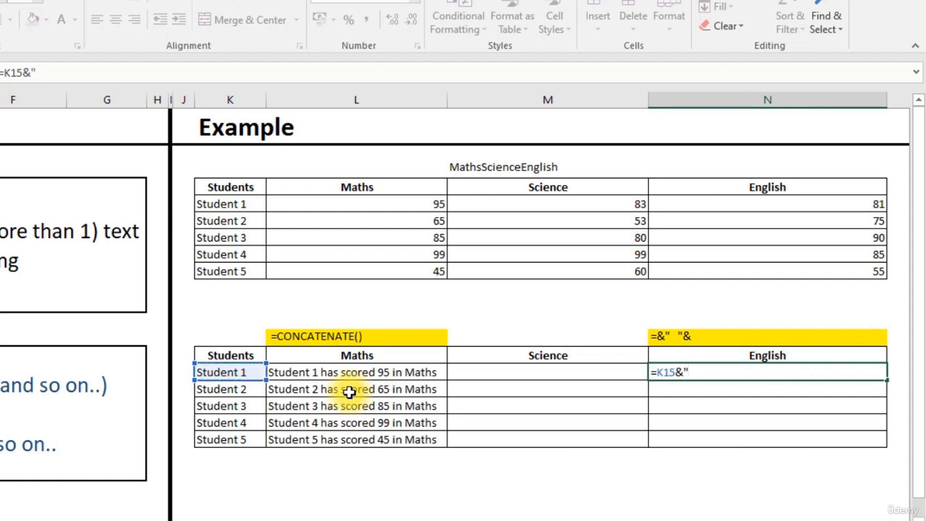
pyautogui.write('has')
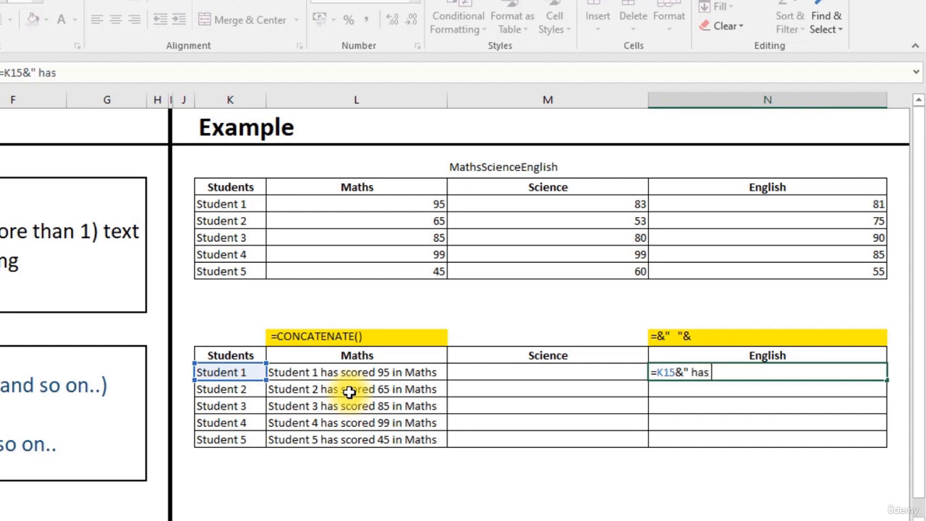
pyautogui.write('sco')
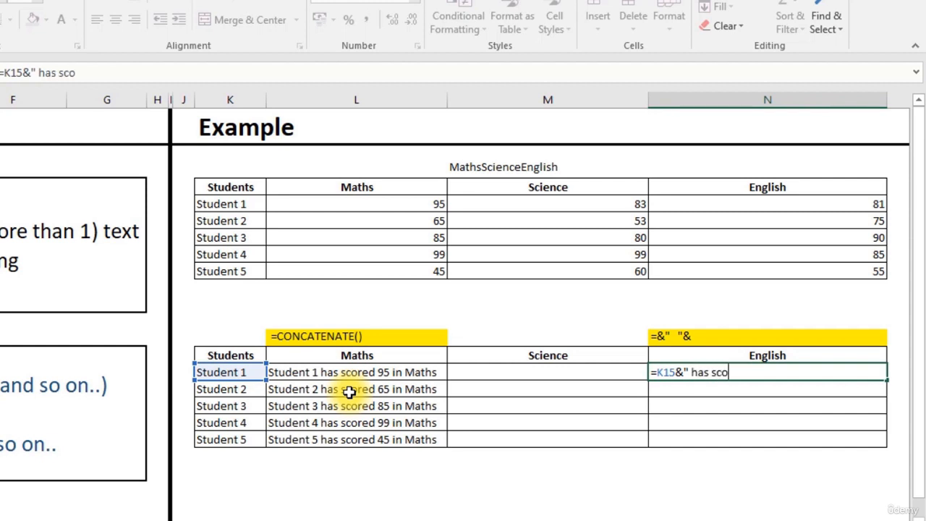
pyautogui.write('red')
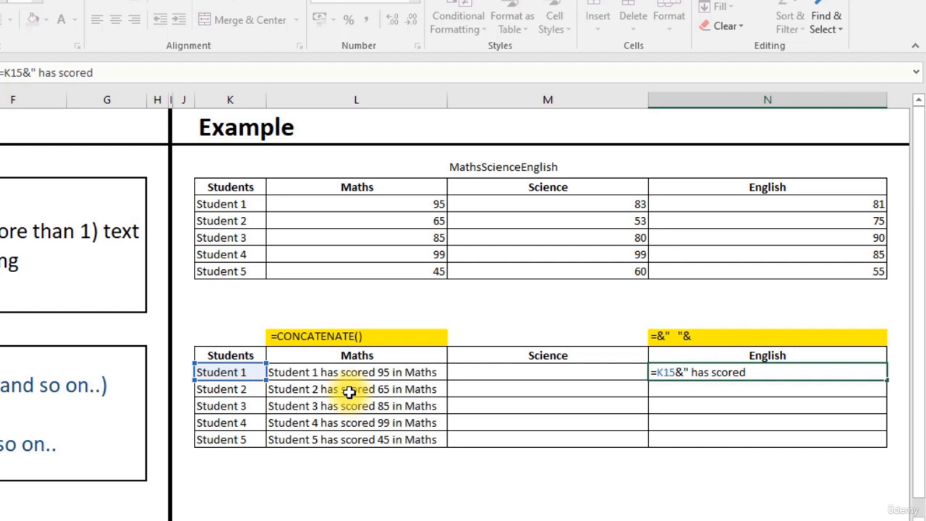
pyautogui.write('"')
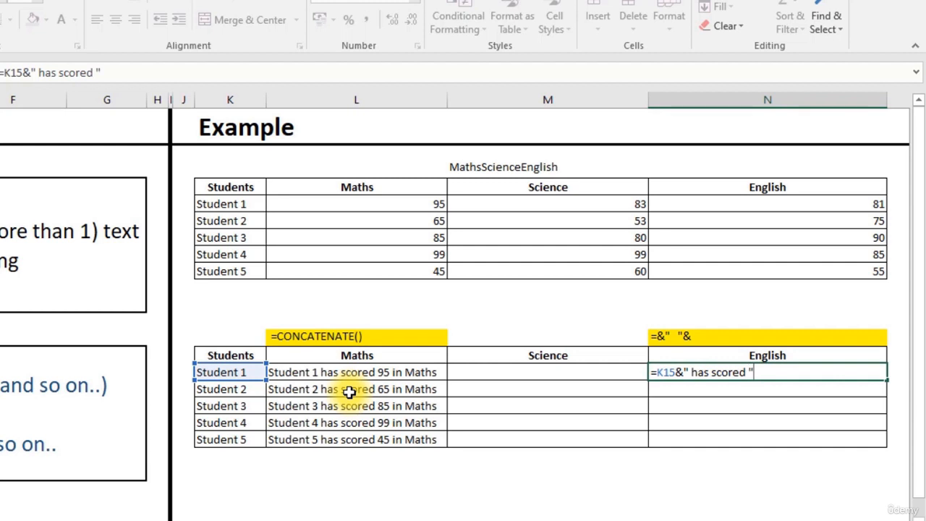
pyautogui.write('&')
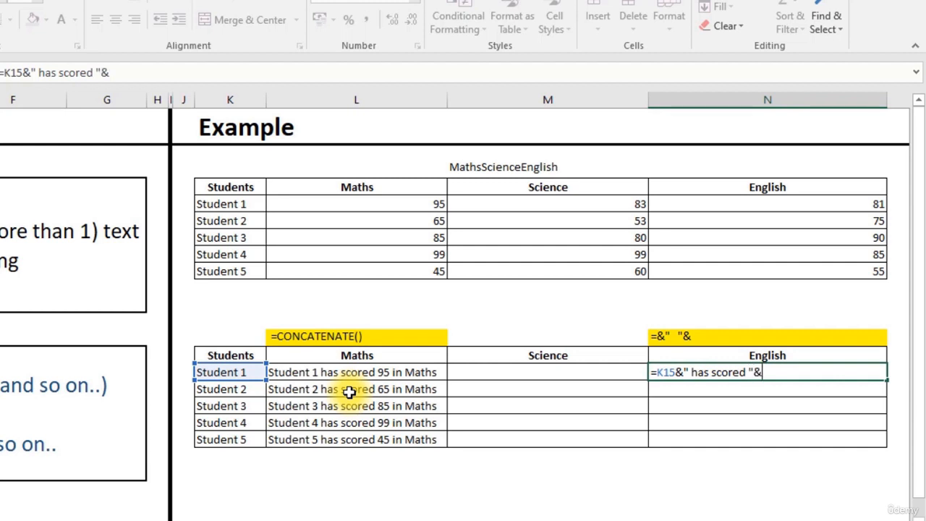
# Add the English score N5 and " in English" to the formula.
pyautogui.click(806, 204)
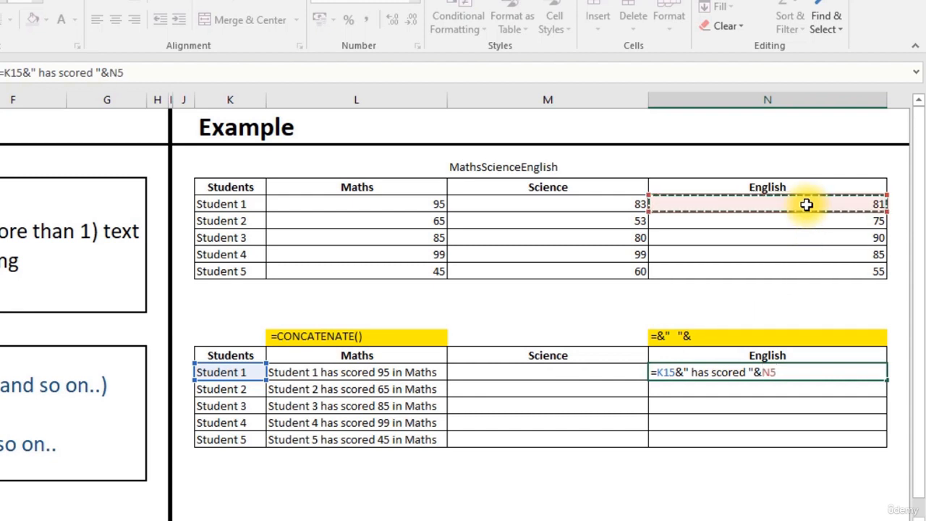
pyautogui.write('&')
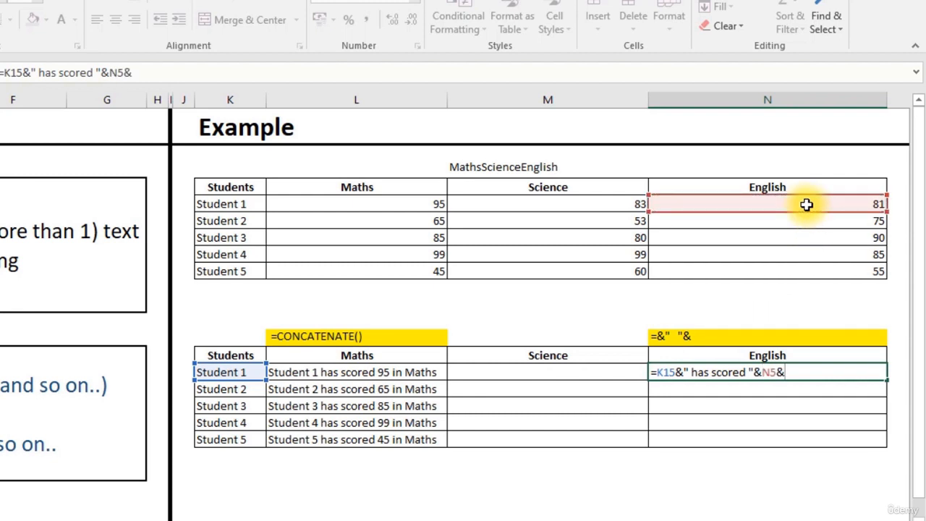
pyautogui.write('"')
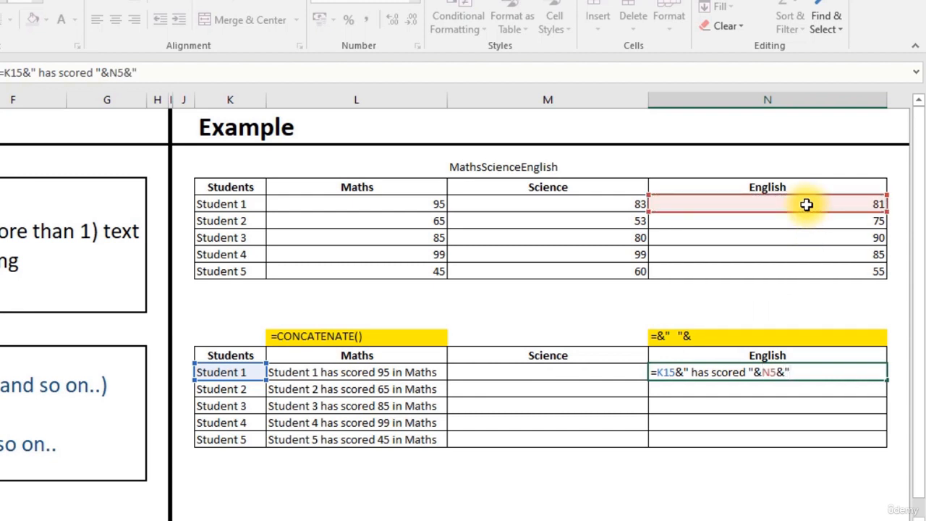
pyautogui.write('in')
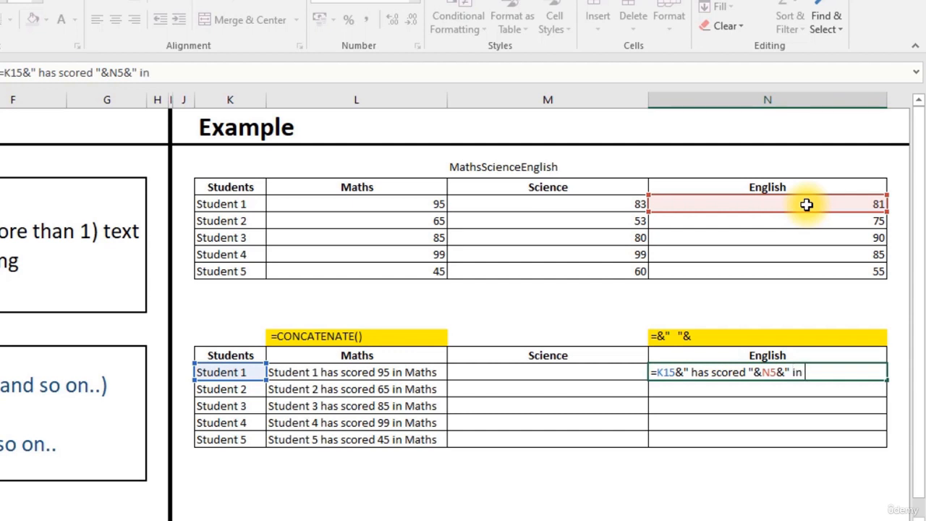
pyautogui.write('e')
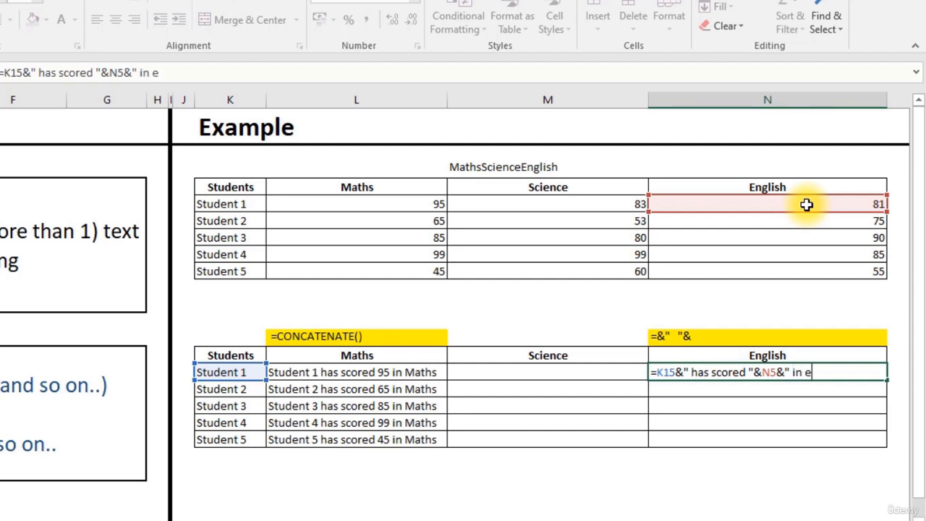
pyautogui.write('E')
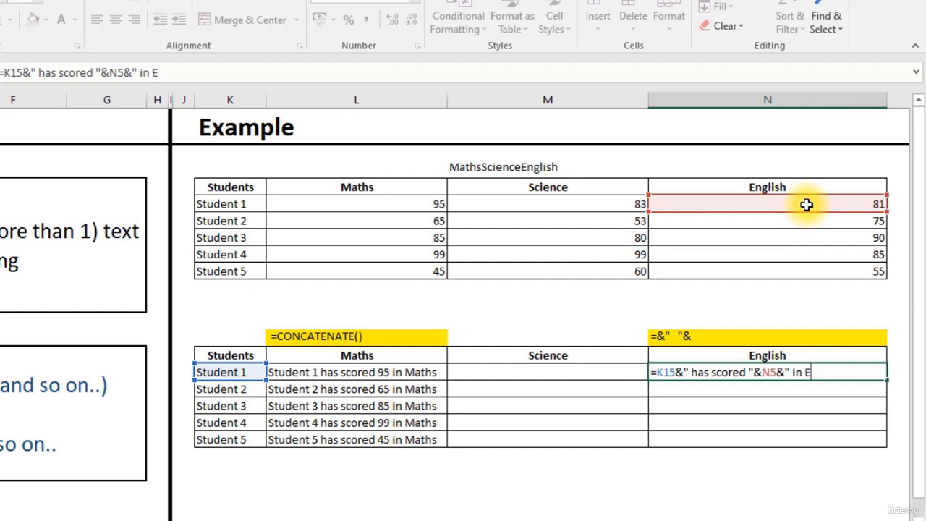
pyautogui.write('ngli')
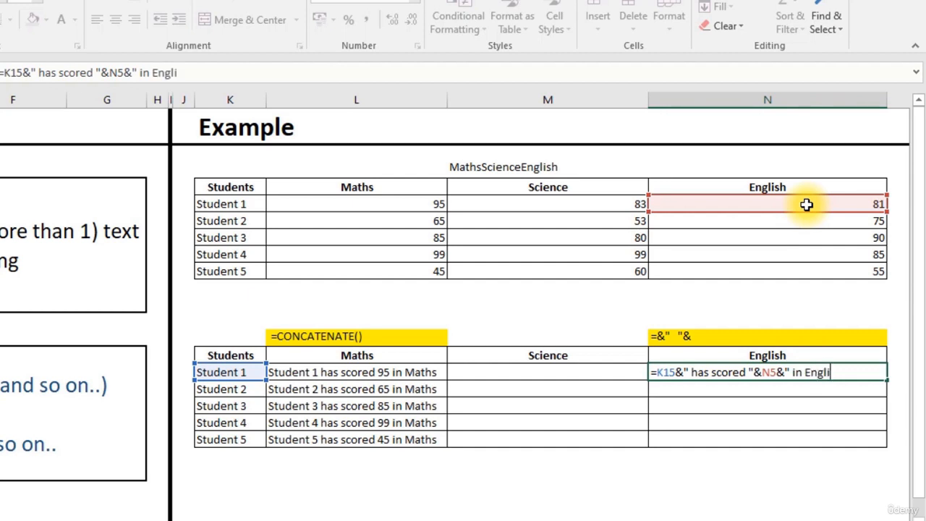
pyautogui.write('sh')
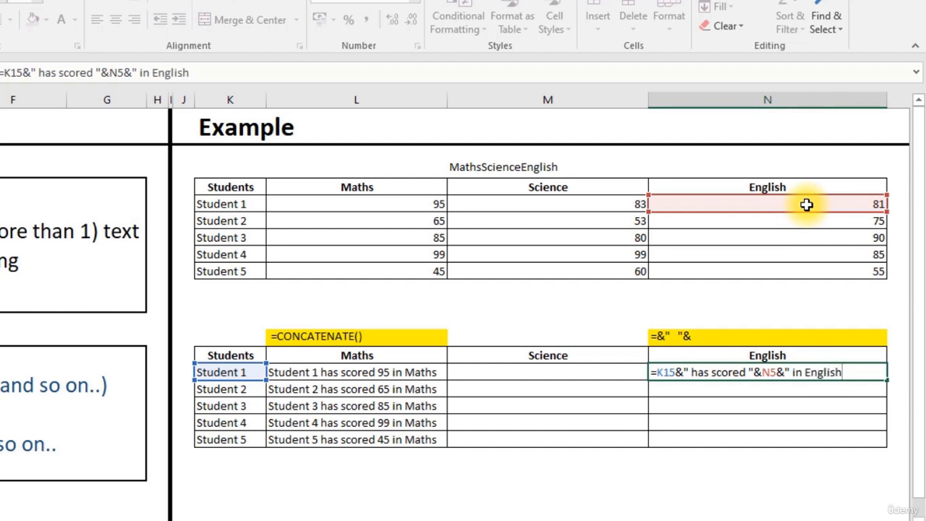
# Fill the ampersand English sentence formula down N15:N19, then compare it with L15's CONCATENATE formula.
pyautogui.press('Enter')
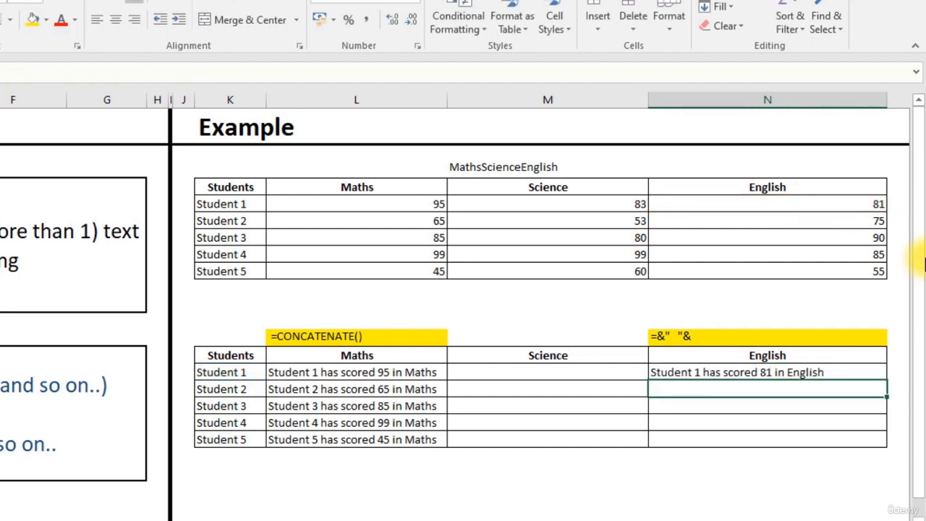
pyautogui.click(765, 372)
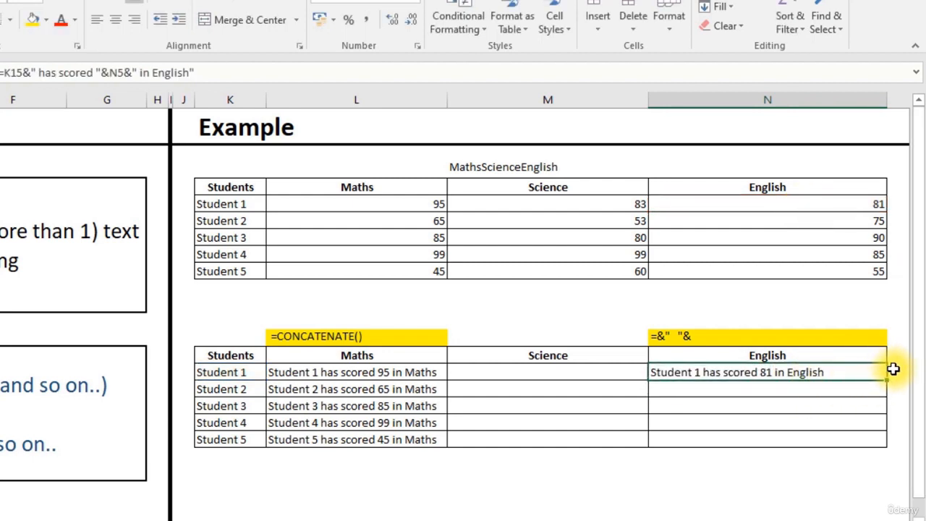
pyautogui.moveTo(885, 372); pyautogui.dragTo(885, 439)
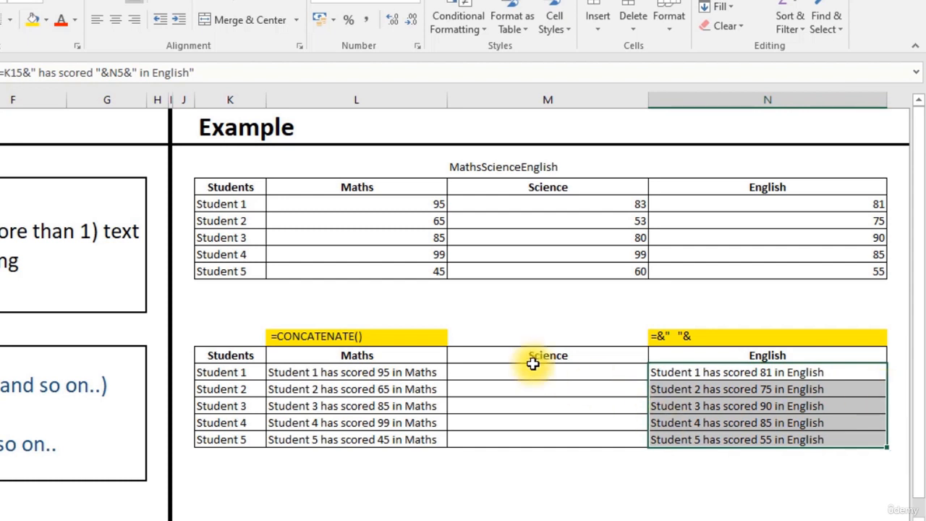
pyautogui.click(354, 372)
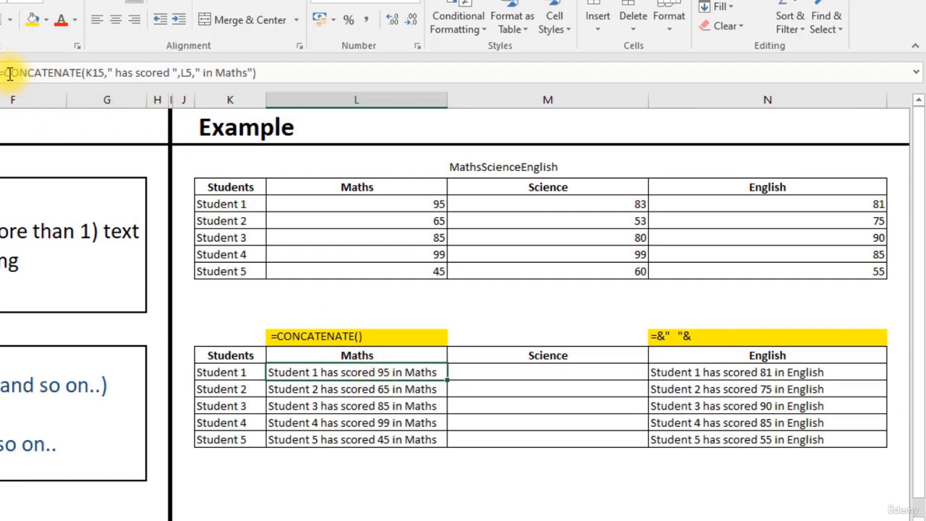
pyautogui.moveTo(92, 72)
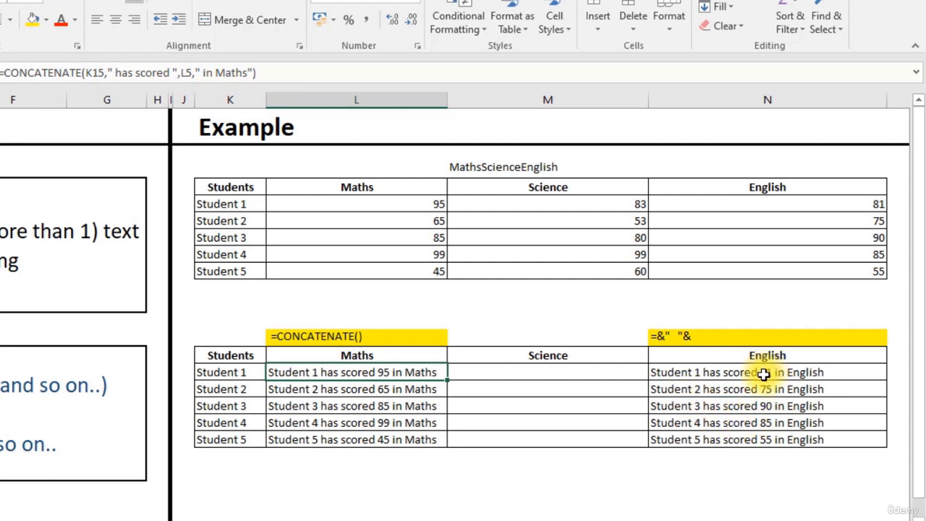
pyautogui.click(766, 372)
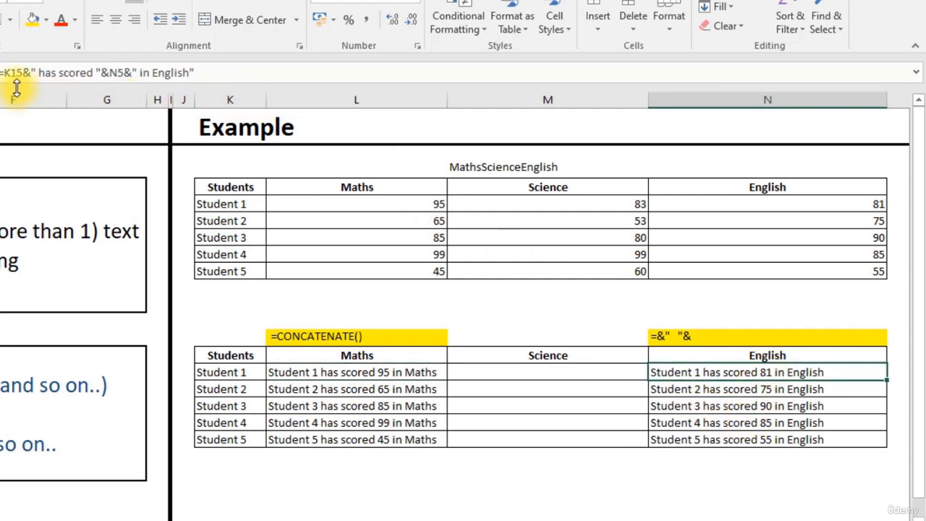
pyautogui.moveTo(9, 90)
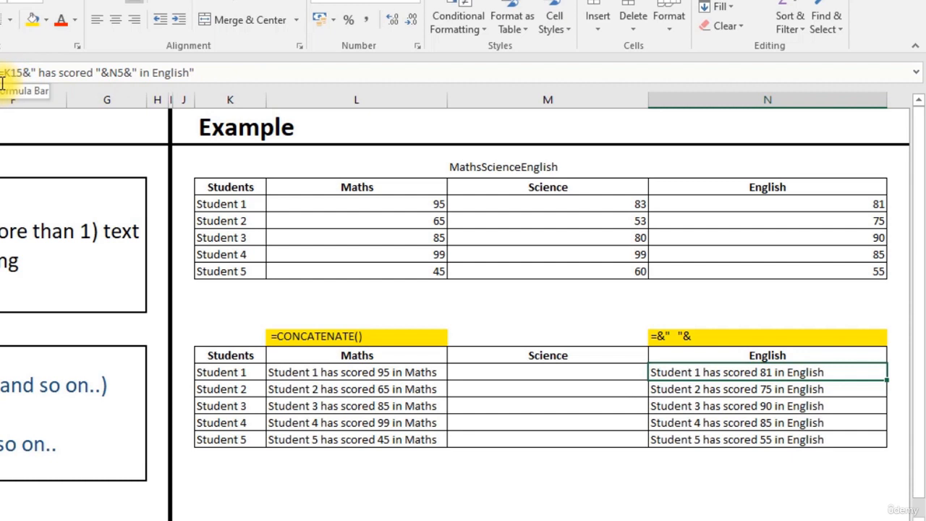